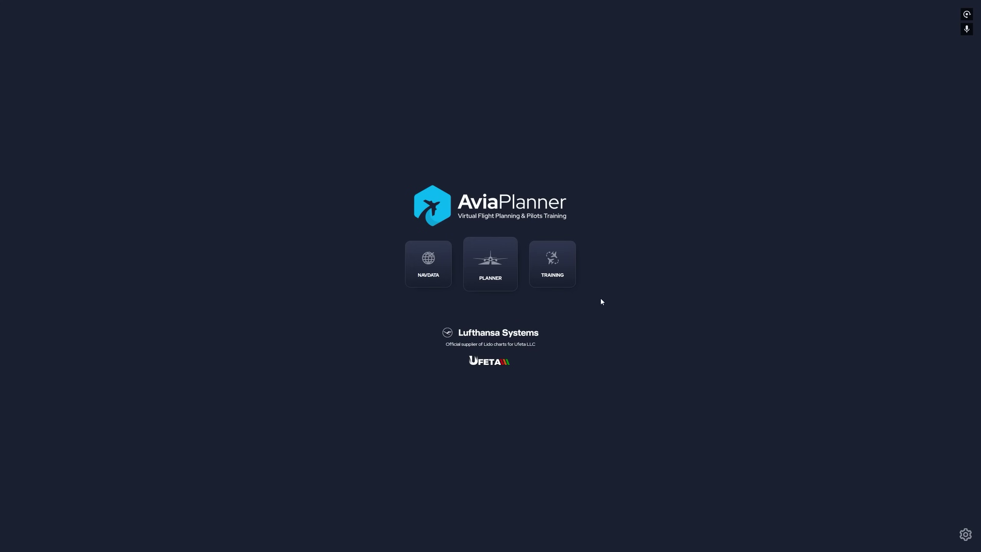
{"action": "mouse_move", "coordinate": [433, 265]}
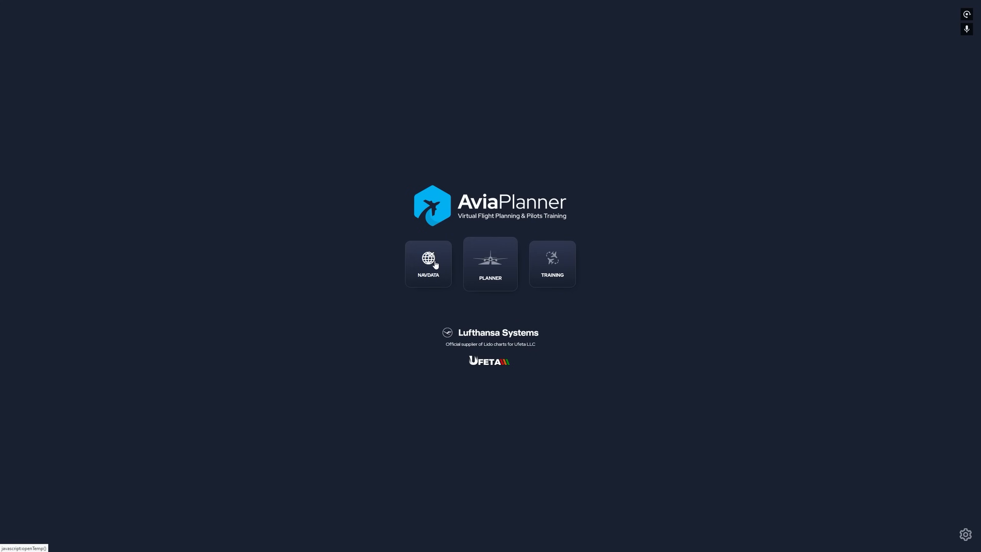
{"action": "mouse_move", "coordinate": [566, 268]}
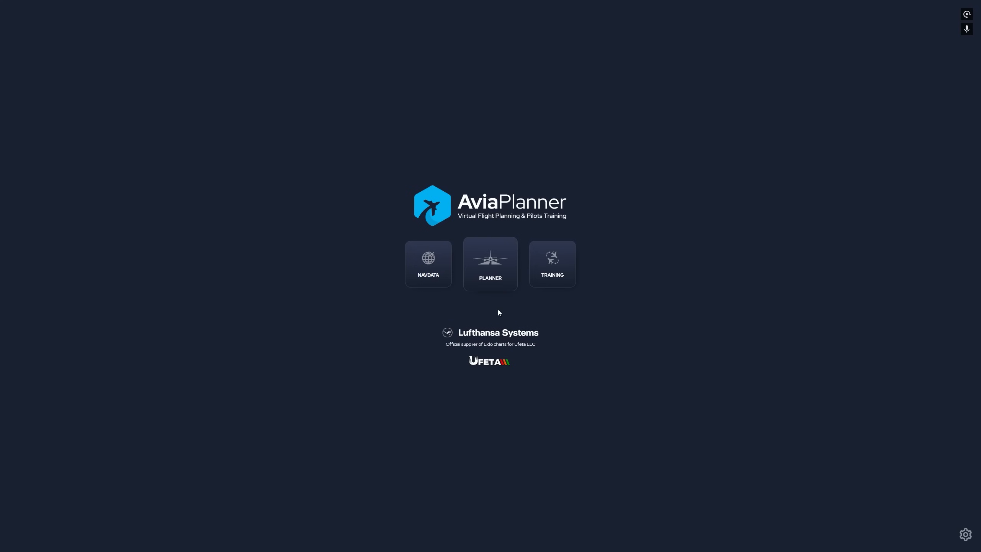
{"action": "mouse_move", "coordinate": [519, 311]}
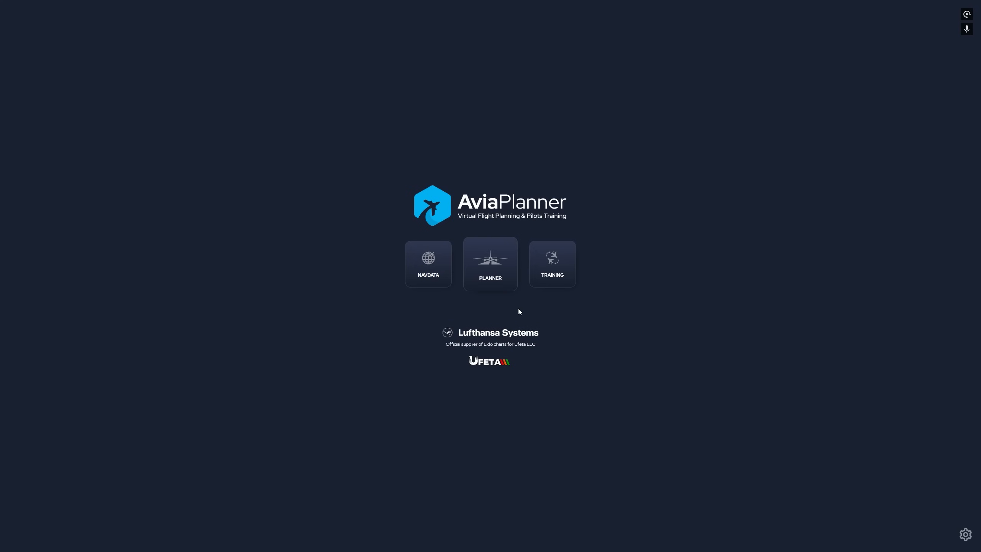
{"action": "mouse_move", "coordinate": [528, 311]}
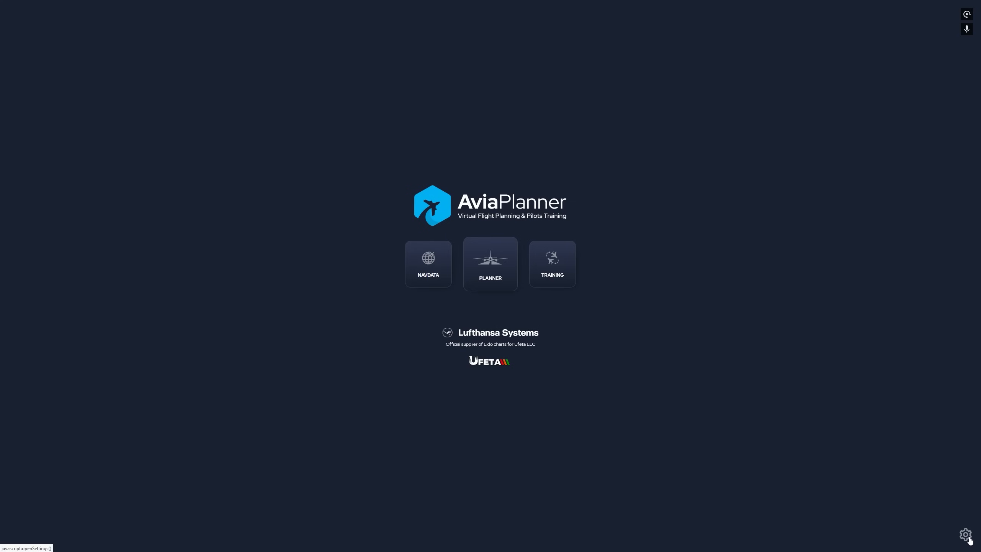
- Leave the settings page and start a new flight in the Planner
{"action": "left_click", "coordinate": [966, 534]}
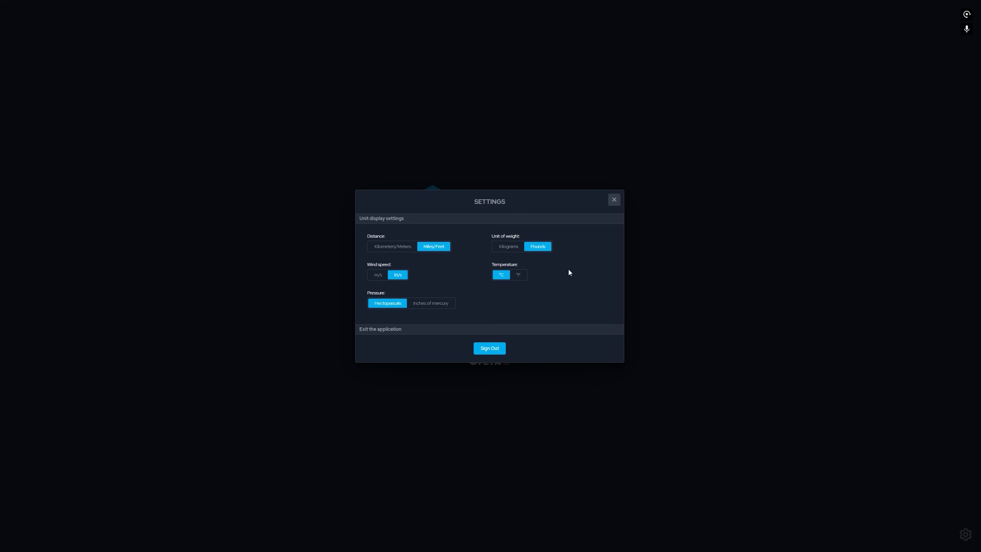
{"action": "mouse_move", "coordinate": [406, 247]}
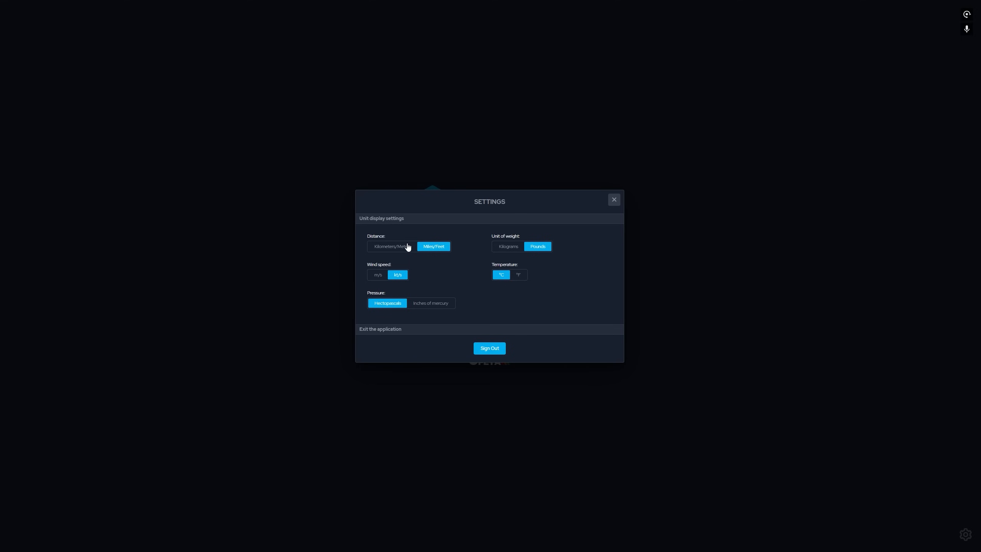
{"action": "mouse_move", "coordinate": [412, 266]}
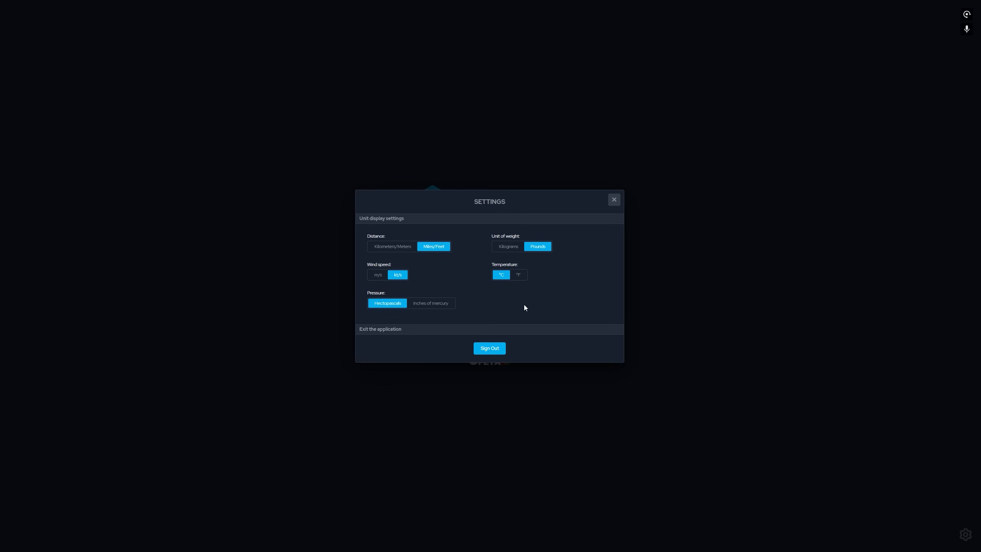
{"action": "mouse_move", "coordinate": [514, 234]}
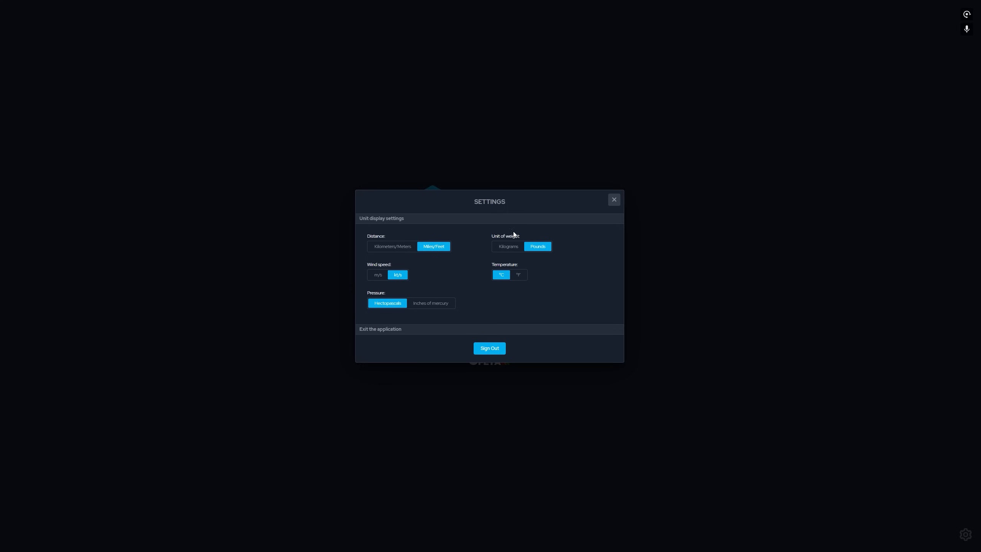
{"action": "mouse_move", "coordinate": [613, 199]}
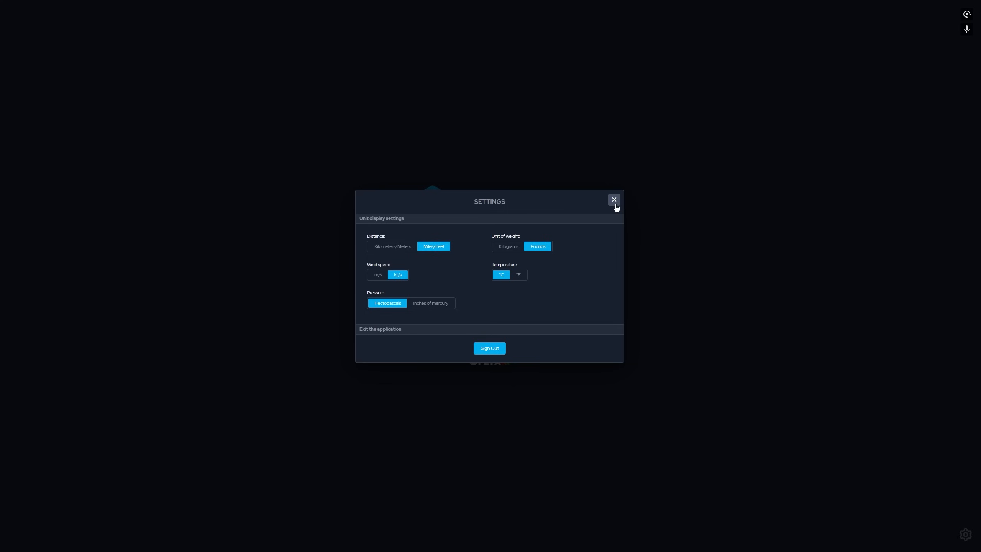
{"action": "left_click", "coordinate": [613, 199]}
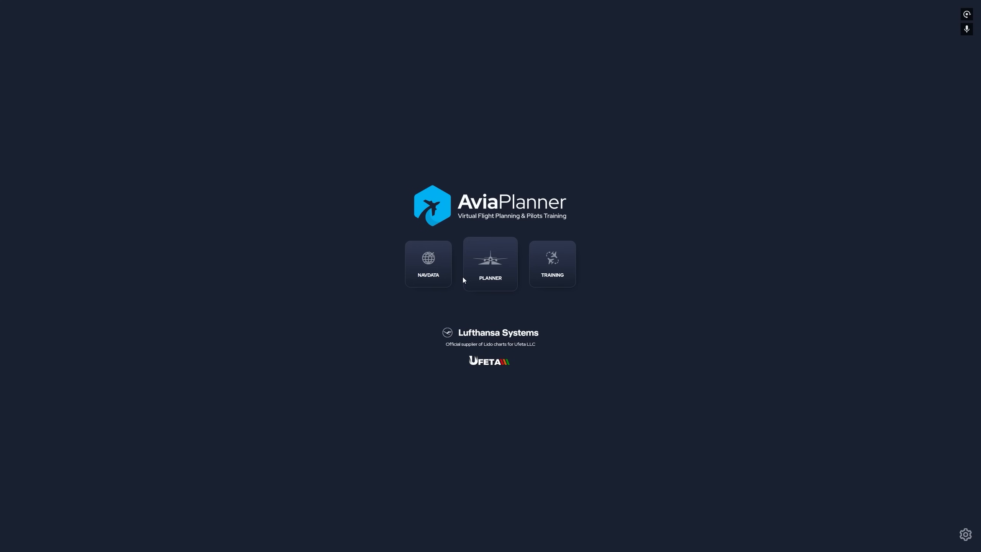
{"action": "left_click", "coordinate": [491, 264]}
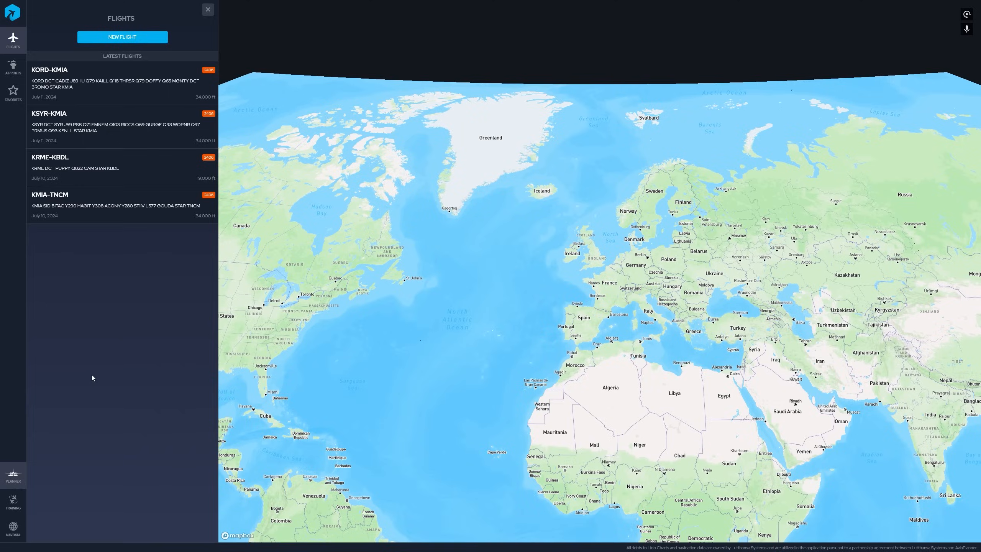
{"action": "mouse_move", "coordinate": [87, 382]}
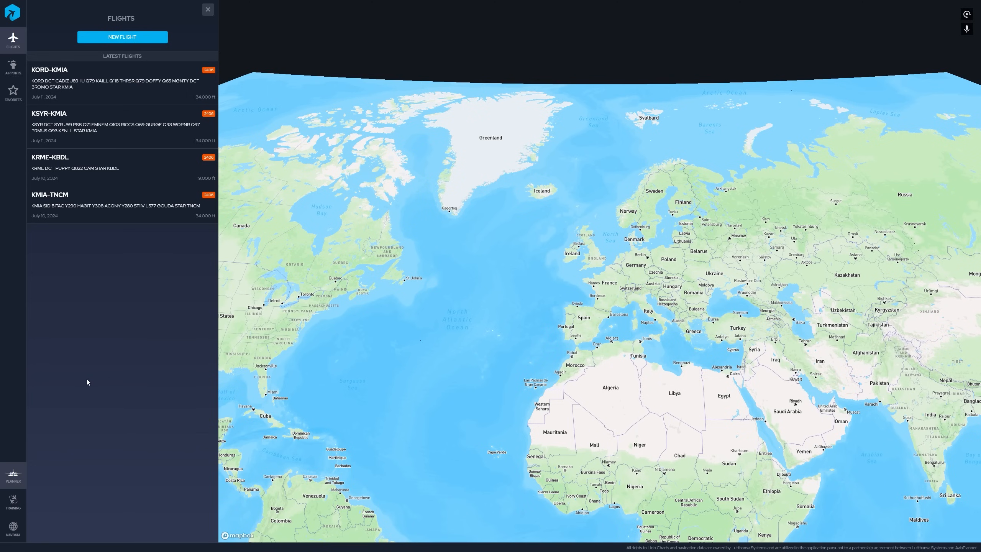
{"action": "left_click", "coordinate": [122, 37]}
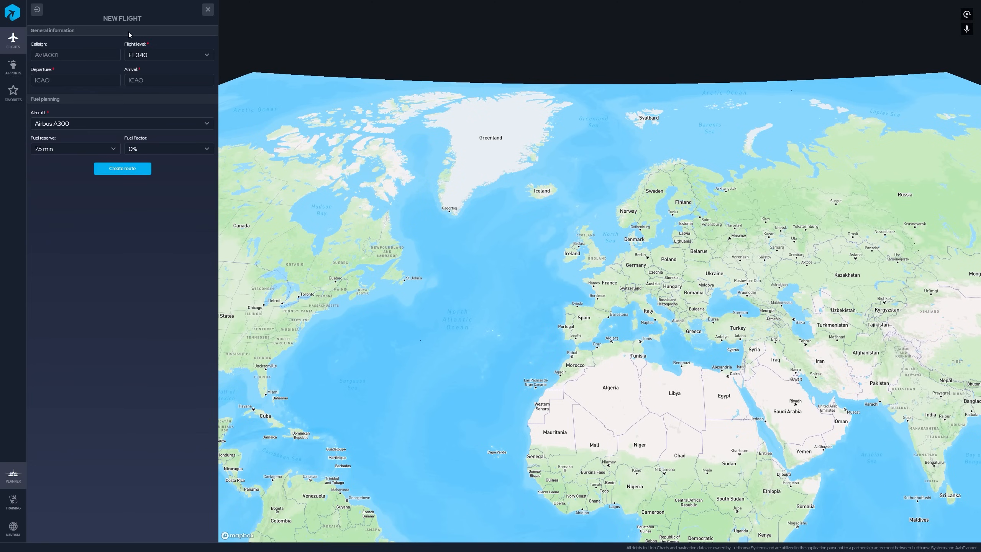
- Enter callsign ISP1, departure KDEN and arrival KMIA in the flight form
{"action": "left_click", "coordinate": [75, 55]}
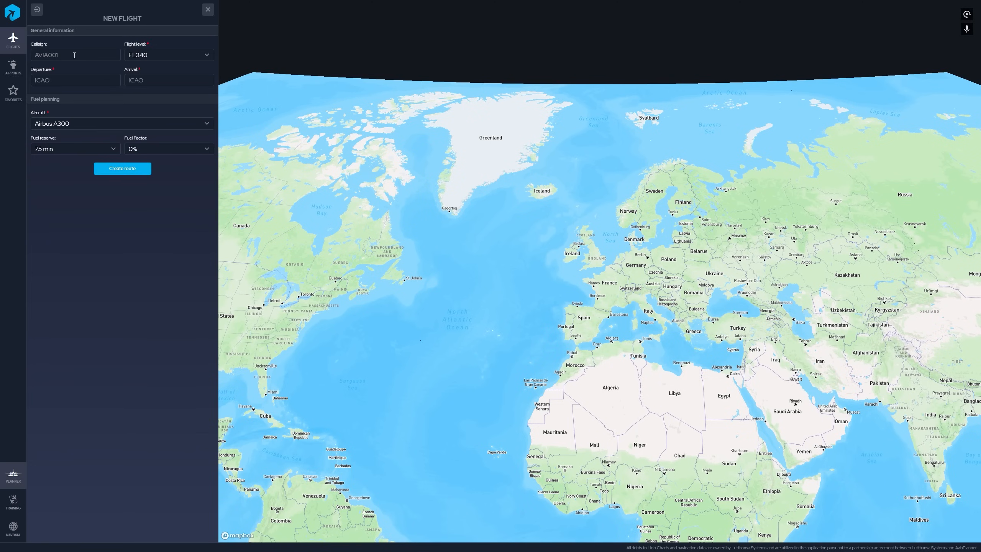
{"action": "type", "text": "ISP1"}
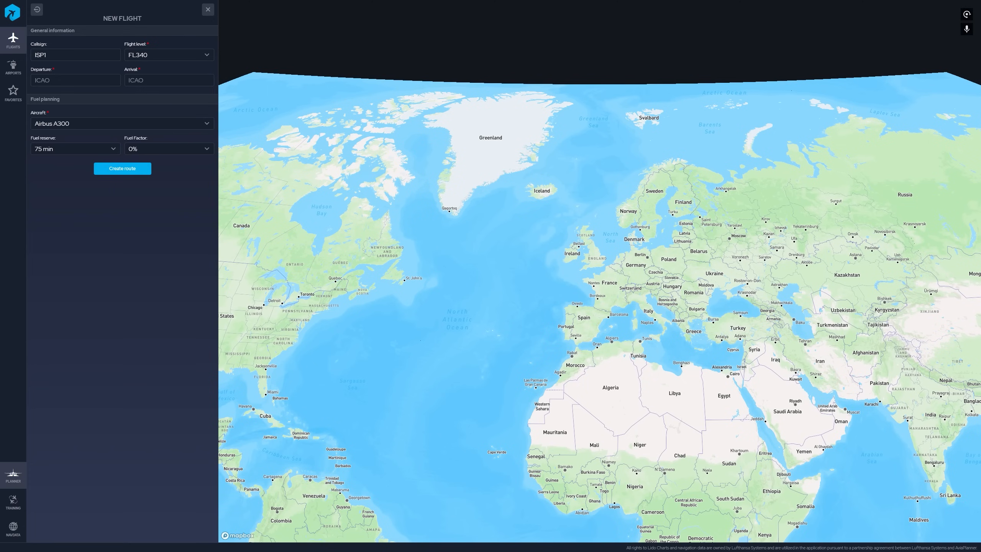
{"action": "mouse_move", "coordinate": [62, 72]}
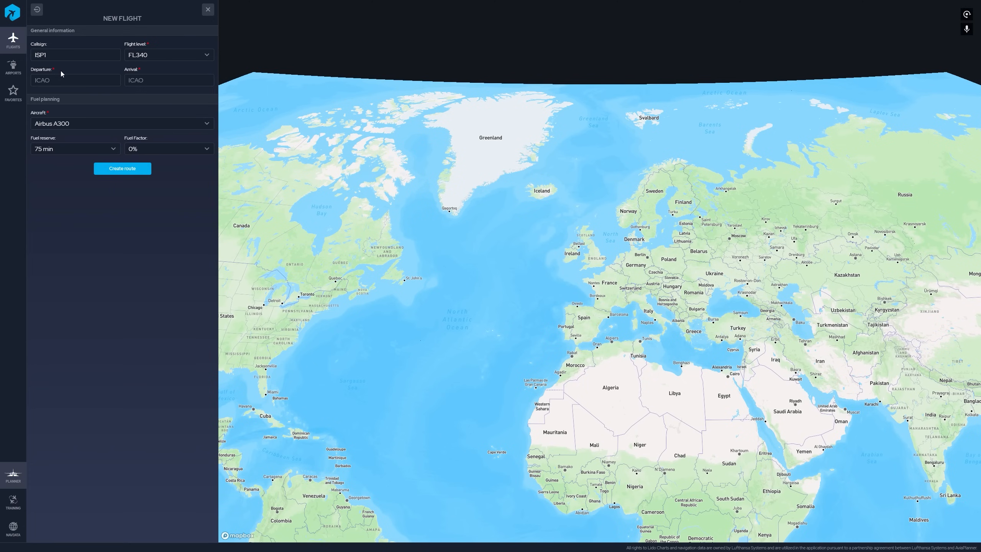
{"action": "left_click", "coordinate": [58, 80]}
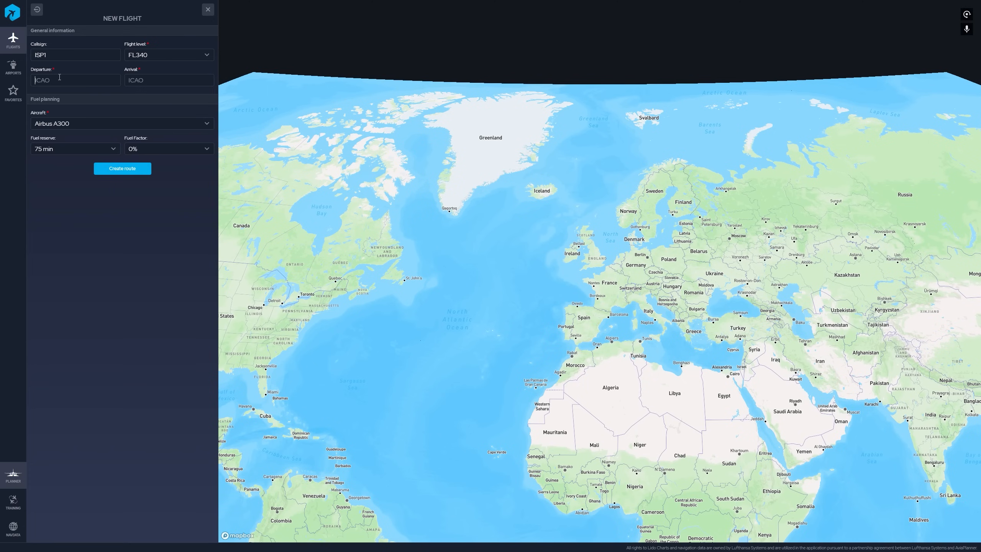
{"action": "type", "text": "KDEN"}
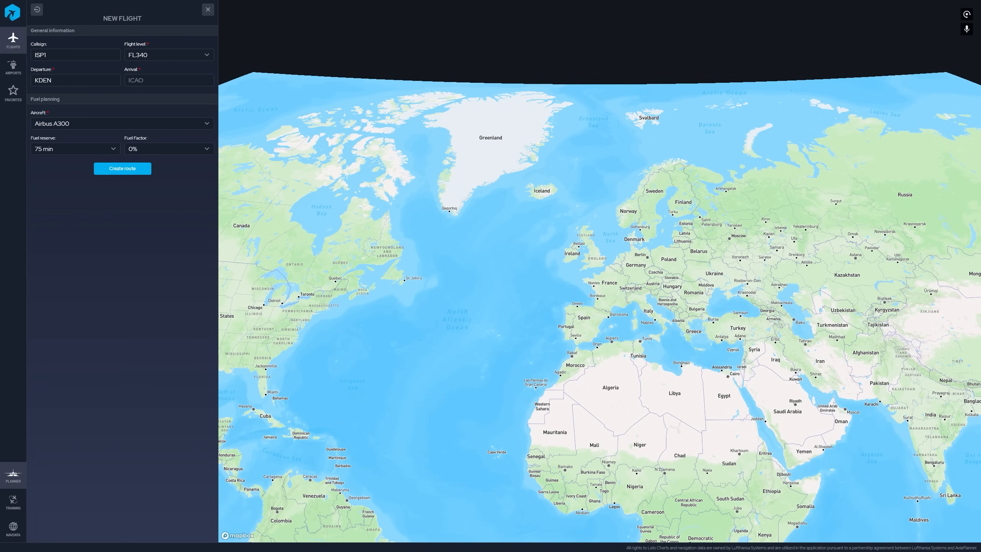
{"action": "type", "text": "KMIA"}
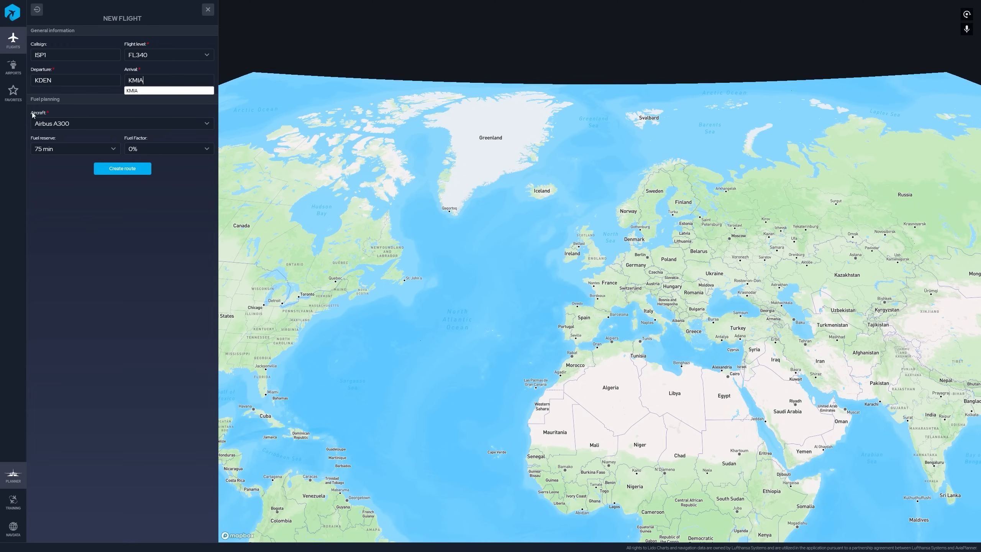
- Choose Boeing 737-800 (iFly/PMDG) from the aircraft list
{"action": "left_click", "coordinate": [123, 123]}
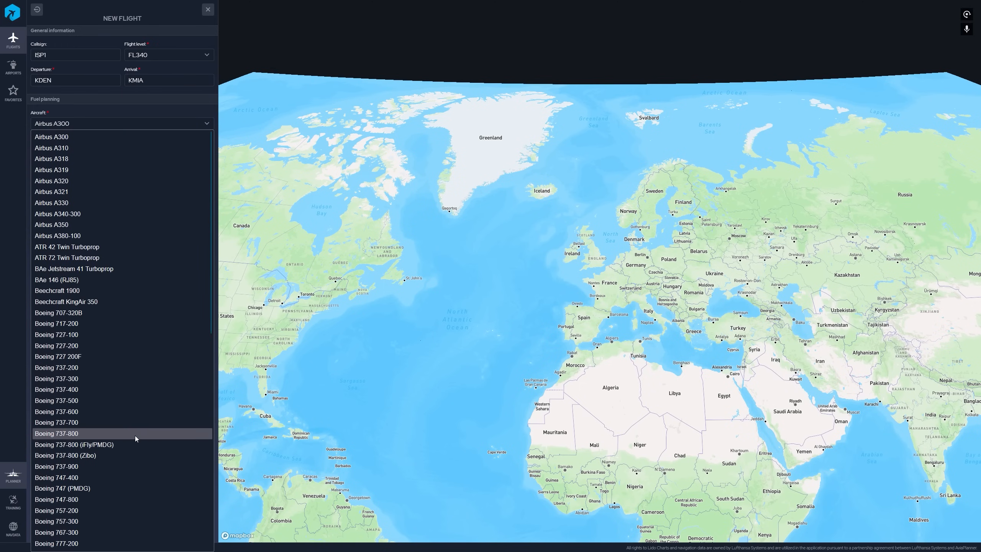
{"action": "scroll", "scroll_direction": "down", "scroll_amount": 3}
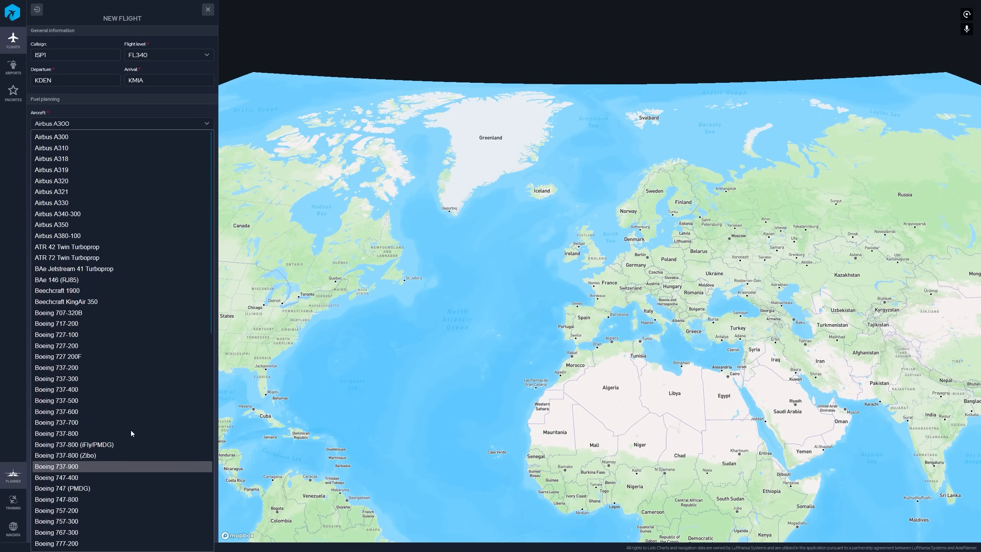
{"action": "mouse_move", "coordinate": [128, 392]}
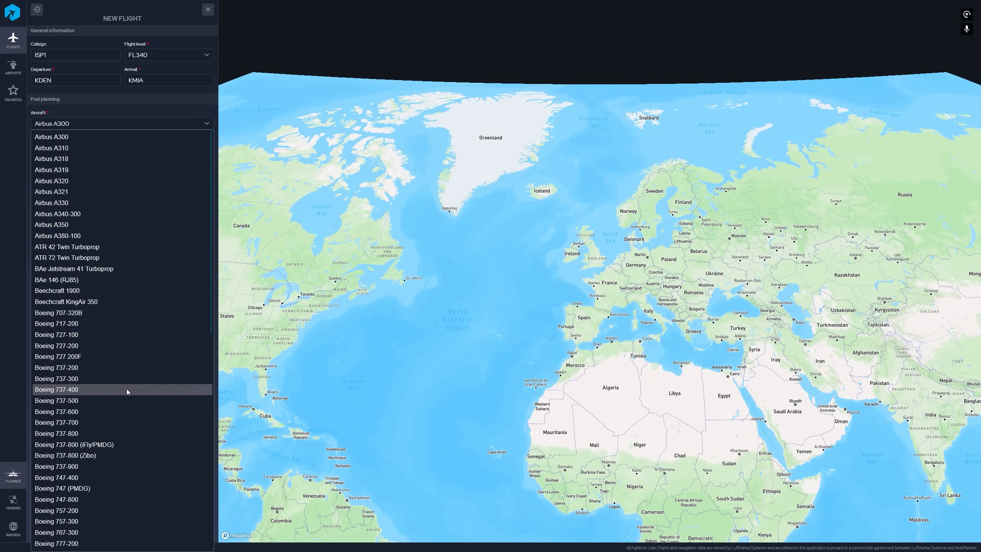
{"action": "mouse_move", "coordinate": [142, 422]}
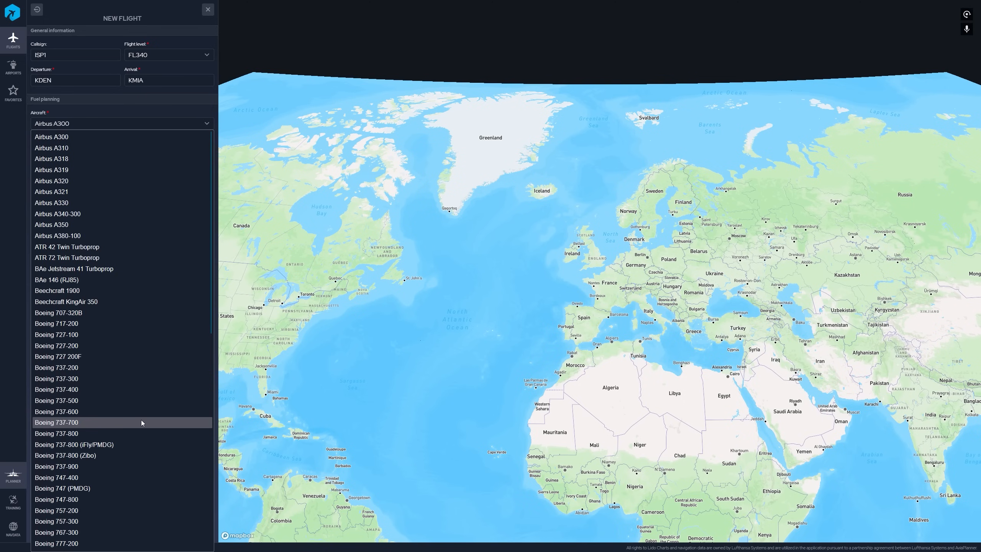
{"action": "mouse_move", "coordinate": [118, 445]}
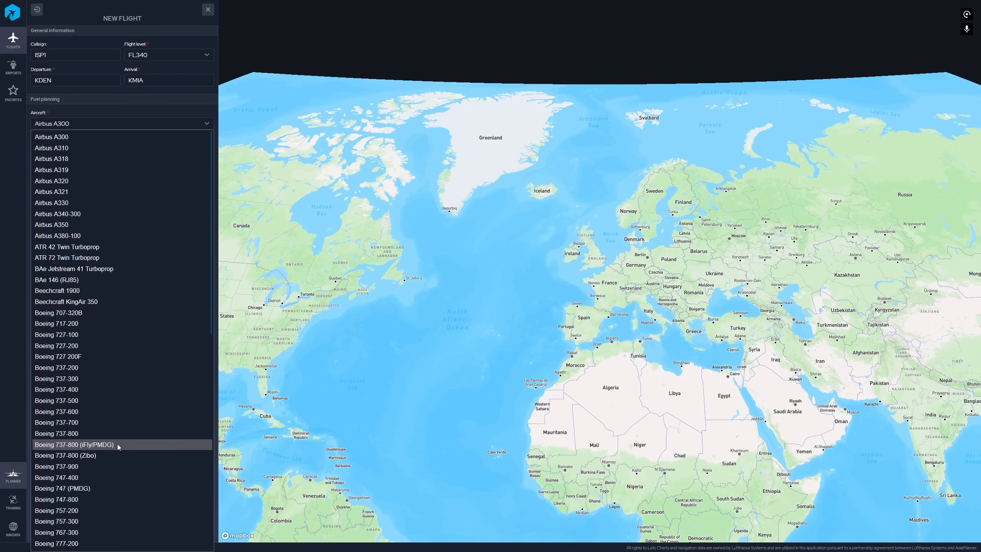
{"action": "mouse_move", "coordinate": [117, 447]}
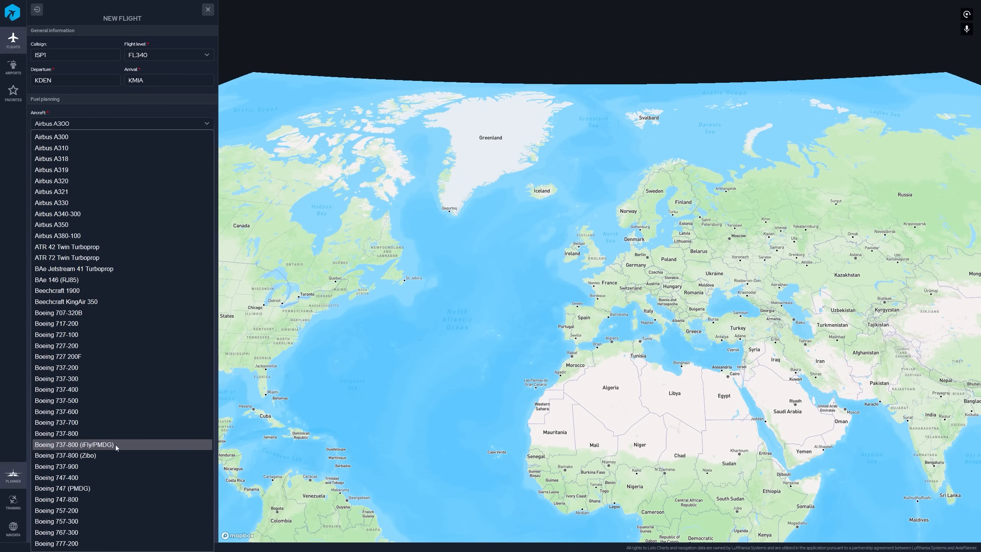
{"action": "mouse_move", "coordinate": [117, 455]}
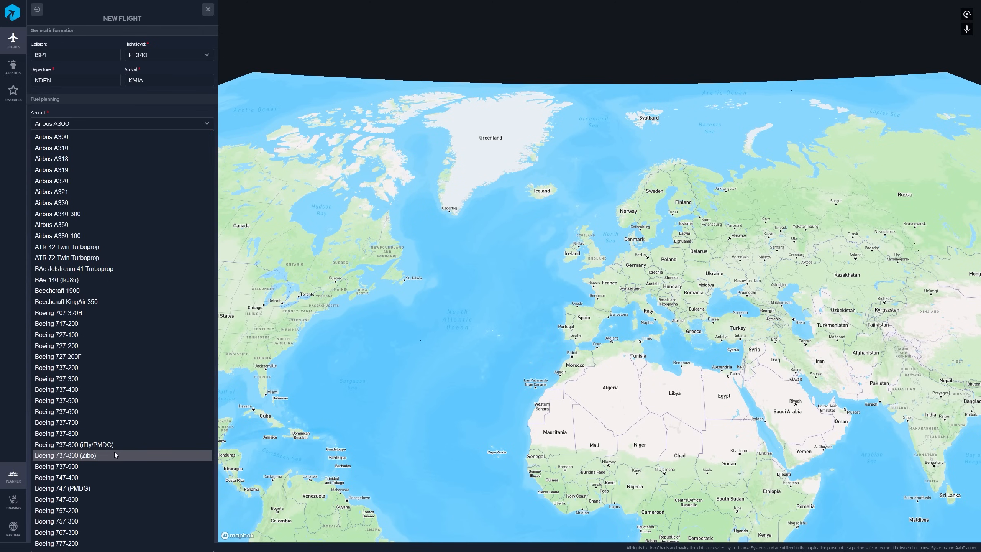
{"action": "mouse_move", "coordinate": [113, 445]}
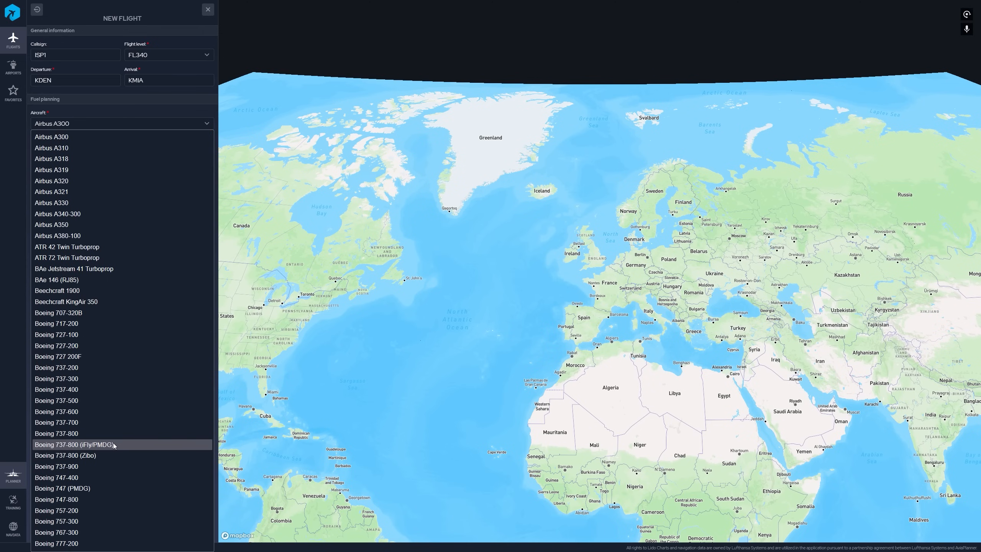
{"action": "left_click", "coordinate": [74, 445]}
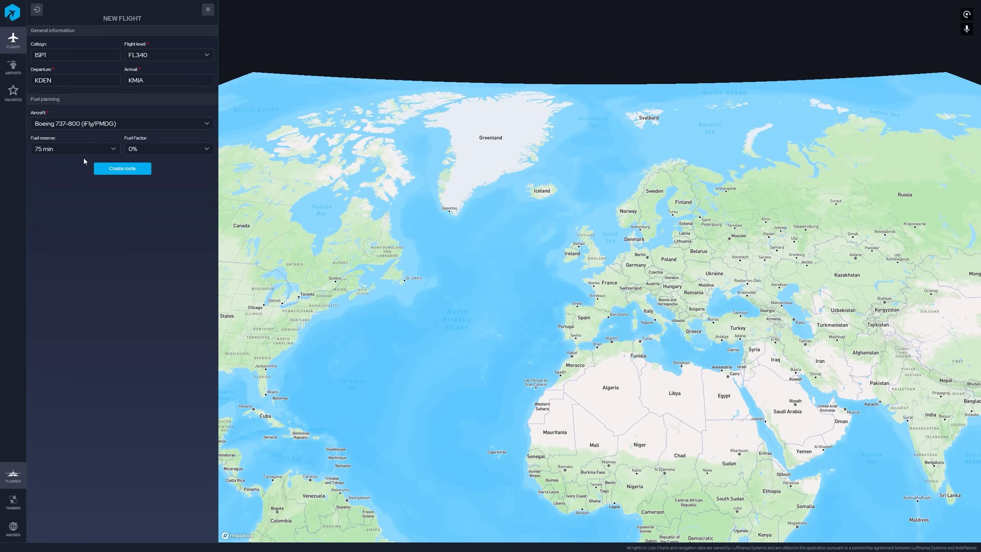
{"action": "mouse_move", "coordinate": [124, 174]}
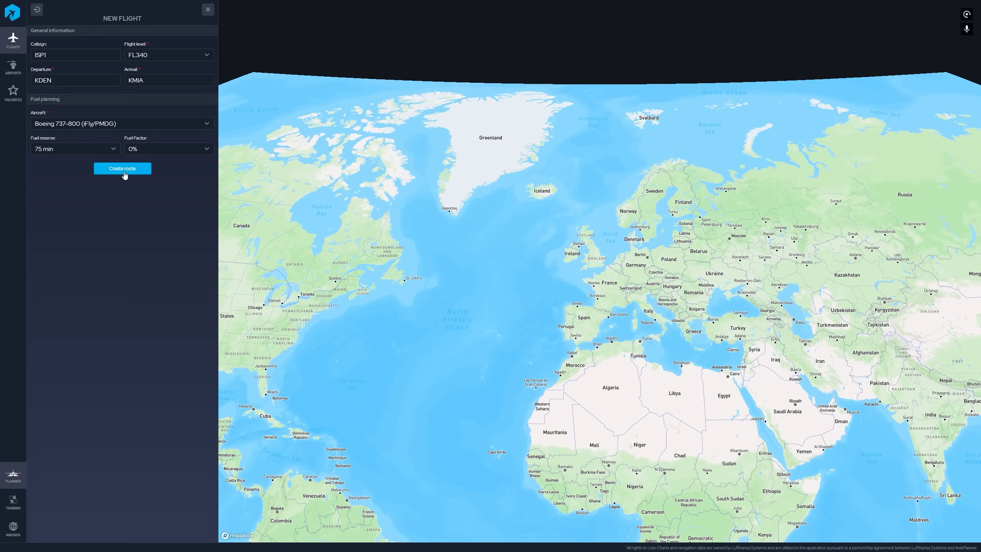
- Generate the KDEN–KMIA route to show its fuel figures, export formats and waypoints
{"action": "left_click", "coordinate": [123, 168]}
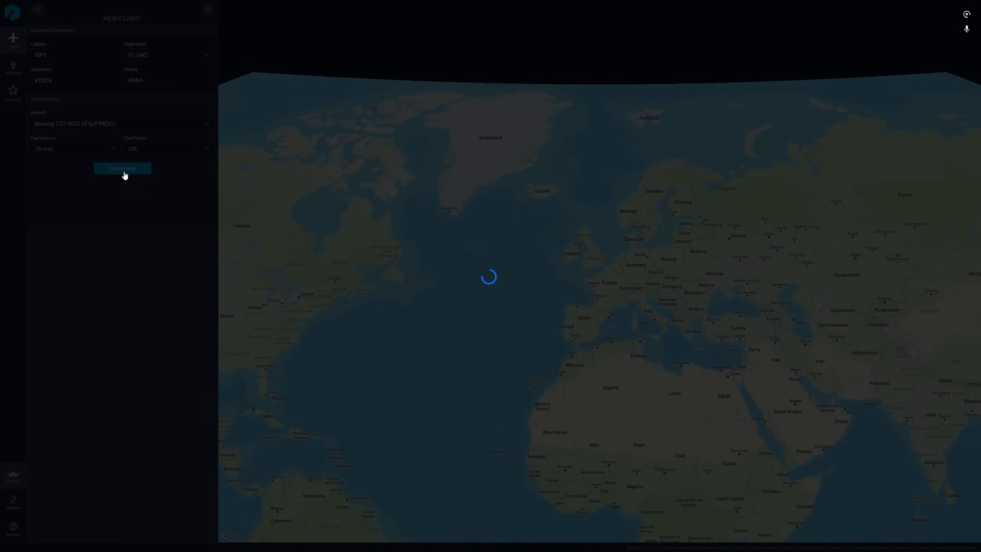
{"action": "left_click", "coordinate": [122, 167]}
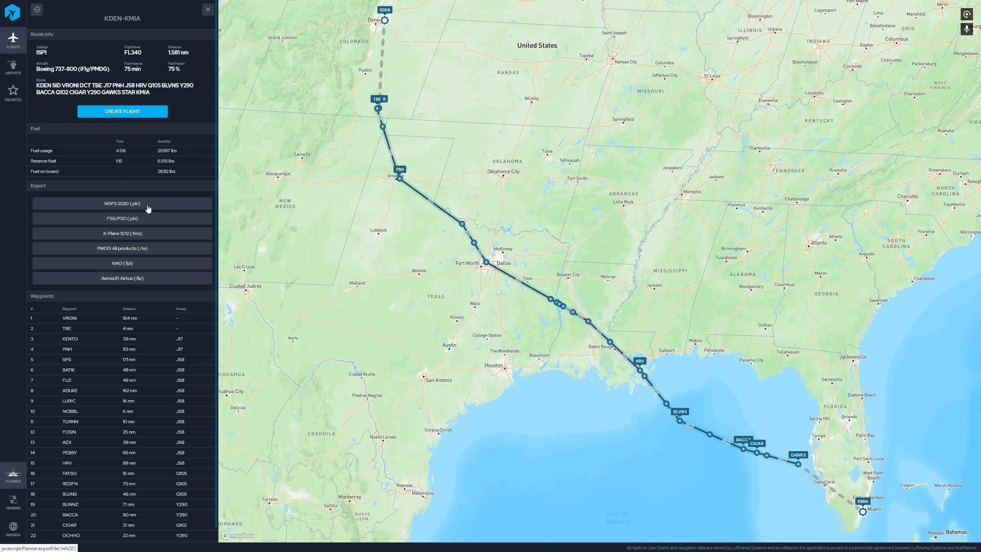
{"action": "mouse_move", "coordinate": [149, 219]}
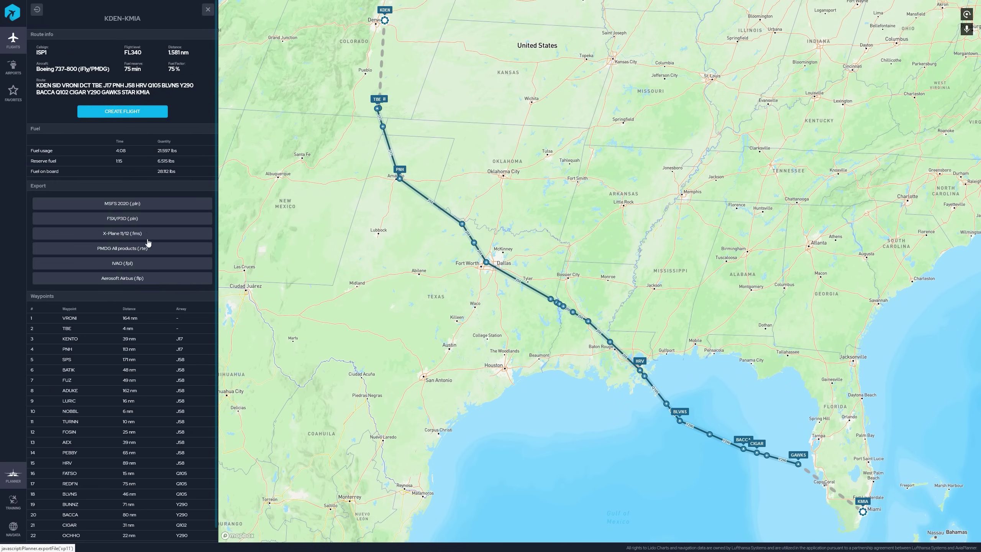
{"action": "mouse_move", "coordinate": [134, 253]}
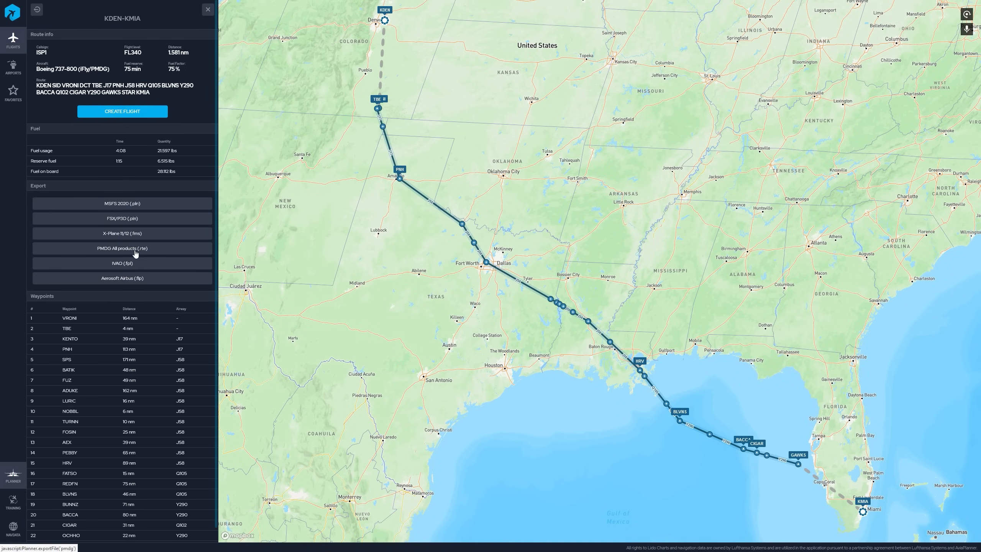
- Start the PMDG .rte and MSFS 2020 .pln exports, dismissing the save dialog unsaved
{"action": "left_click", "coordinate": [122, 248]}
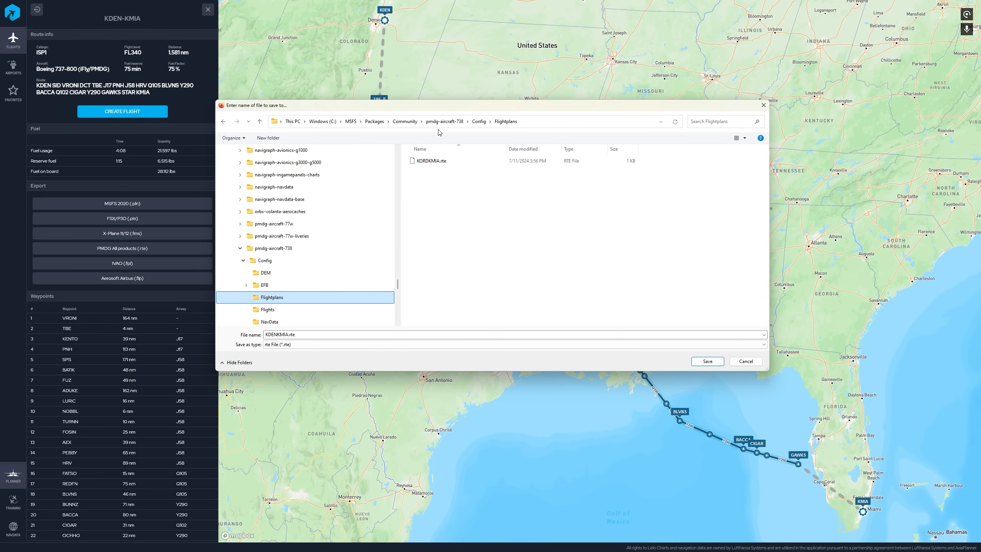
{"action": "left_click", "coordinate": [122, 204]}
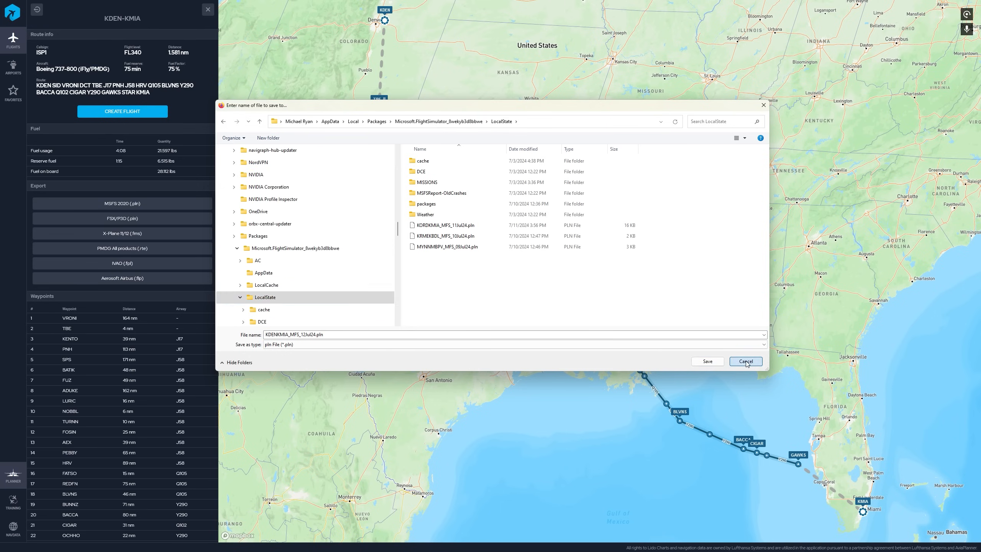
{"action": "left_click", "coordinate": [745, 362]}
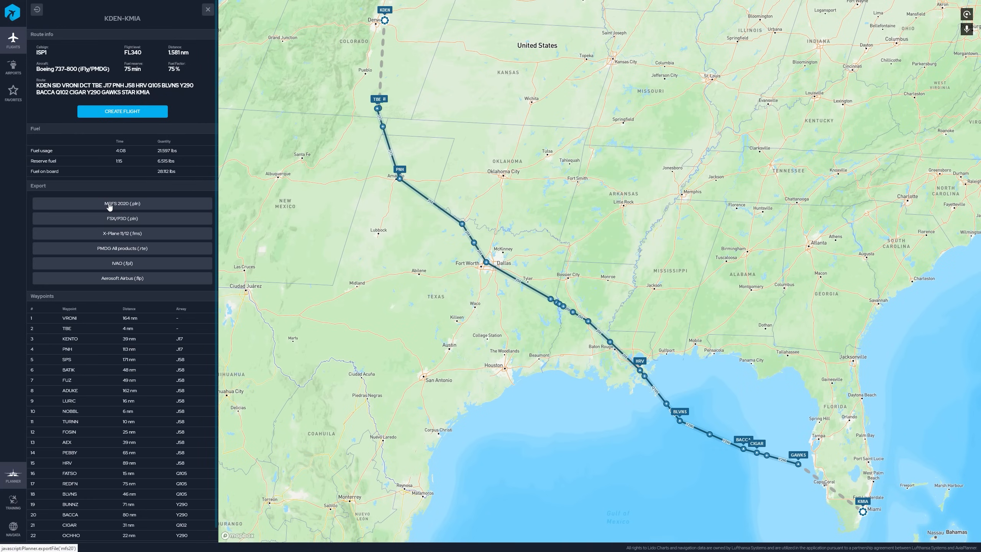
- Retry the MSFS 2020 .pln export, close it, and export the PMDG route file KDENKMIA.rte
{"action": "left_click", "coordinate": [122, 203]}
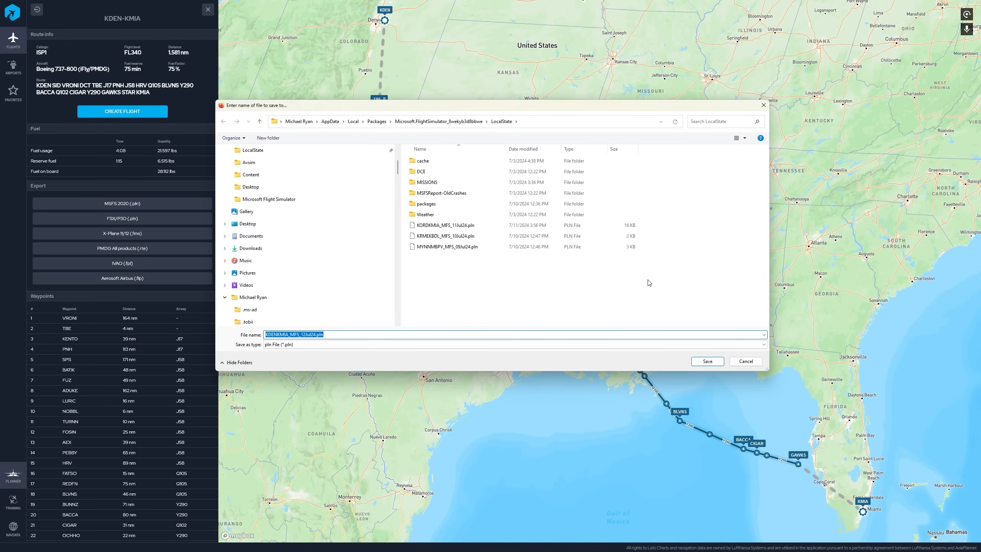
{"action": "left_click", "coordinate": [707, 360]}
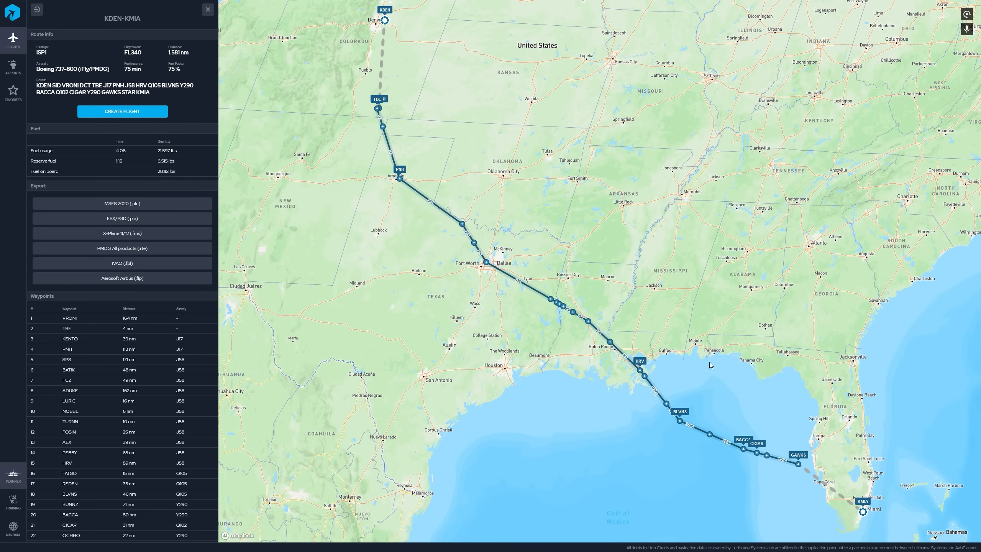
{"action": "mouse_move", "coordinate": [122, 248]}
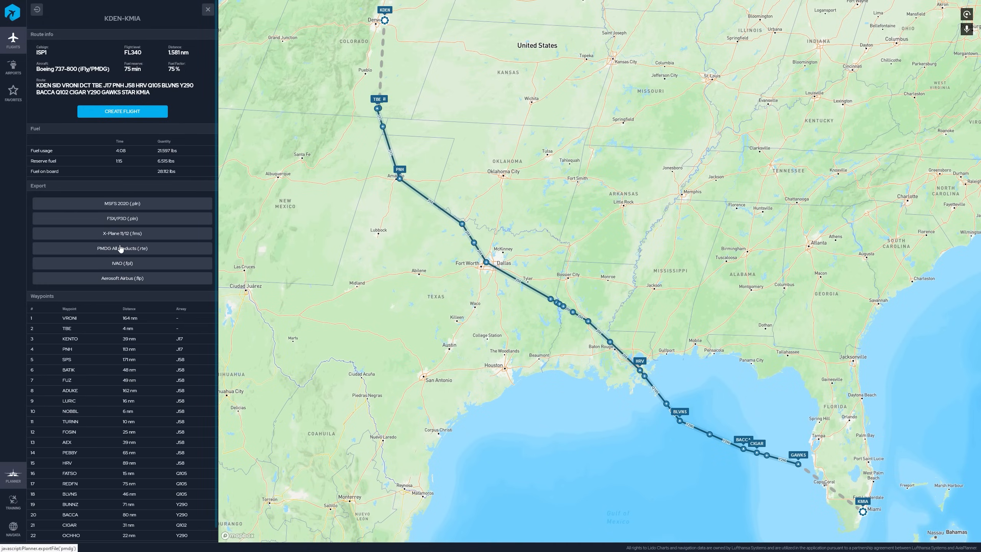
{"action": "left_click", "coordinate": [122, 248]}
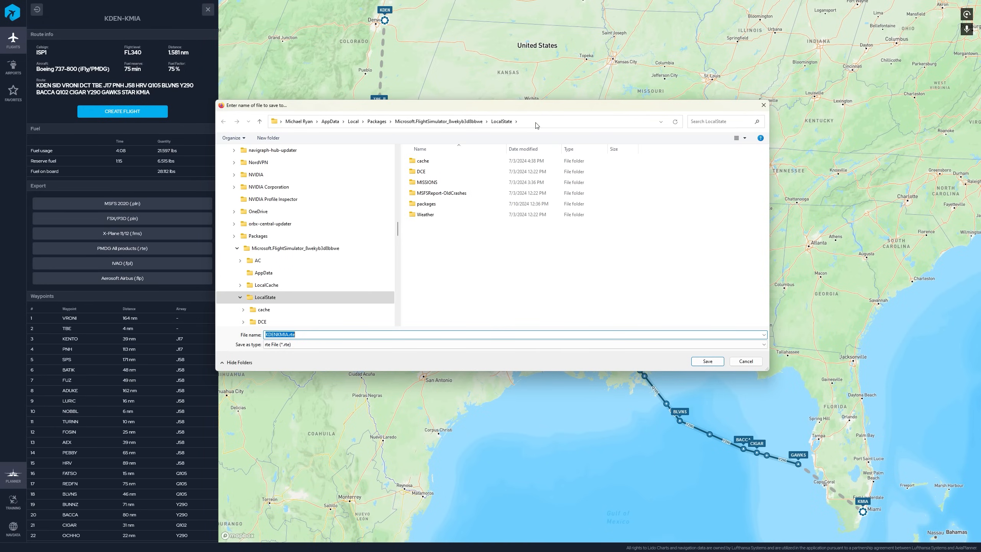
{"action": "mouse_move", "coordinate": [476, 138]}
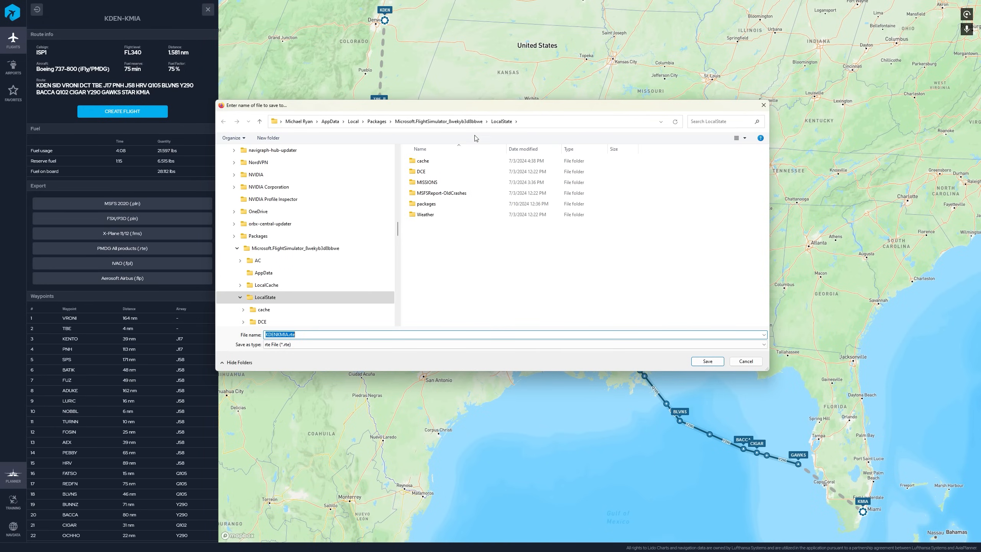
{"action": "mouse_move", "coordinate": [141, 208]}
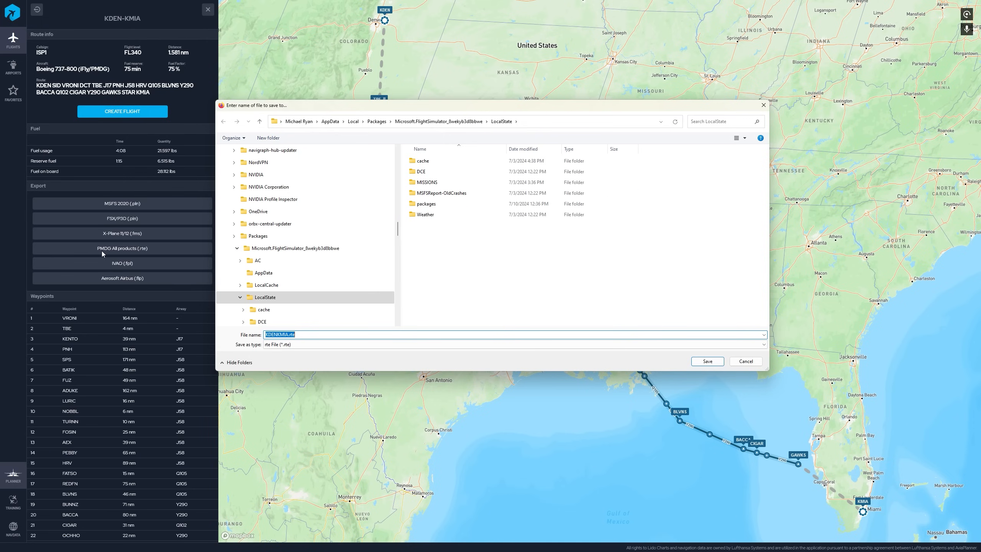
{"action": "mouse_move", "coordinate": [139, 203]}
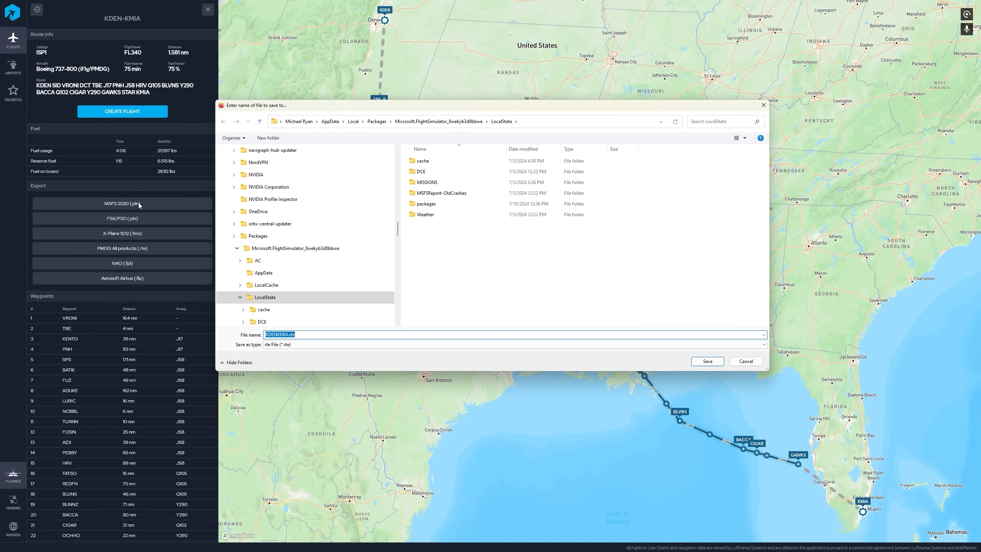
{"action": "mouse_move", "coordinate": [397, 202]}
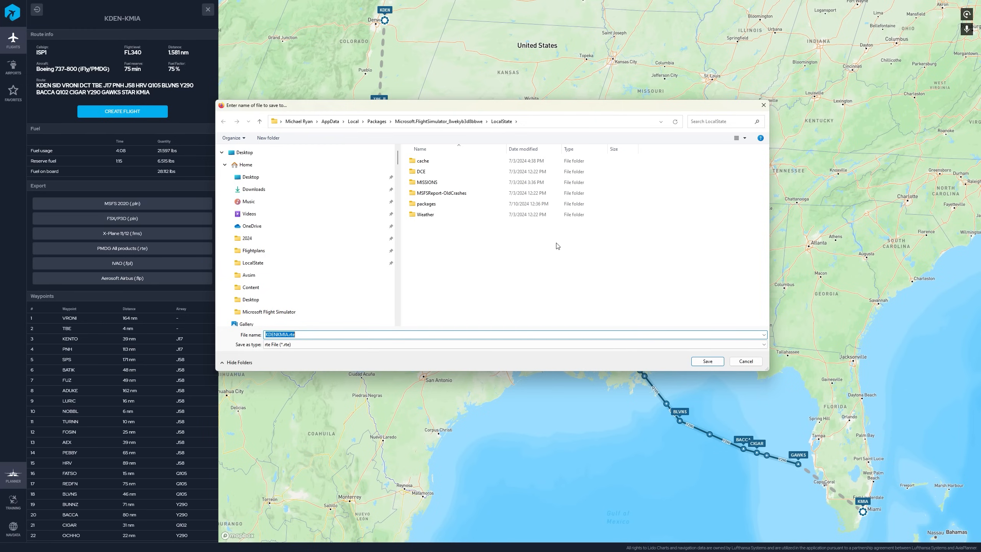
{"action": "mouse_move", "coordinate": [714, 295]}
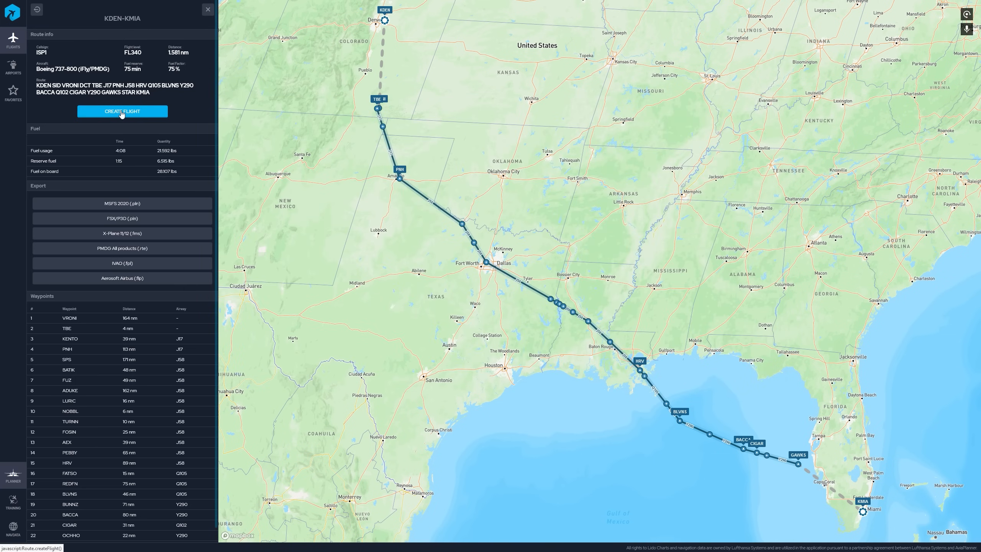
- Create the flight from the route with runway 25 SABTH2 departure and runway 30 FROGZ4 arrival
{"action": "left_click", "coordinate": [123, 111]}
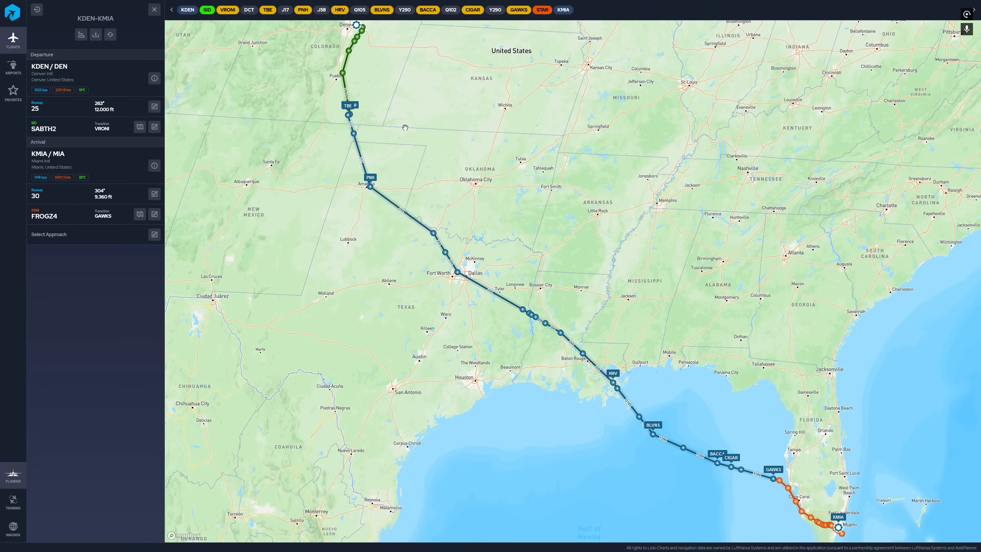
{"action": "mouse_move", "coordinate": [206, 230]}
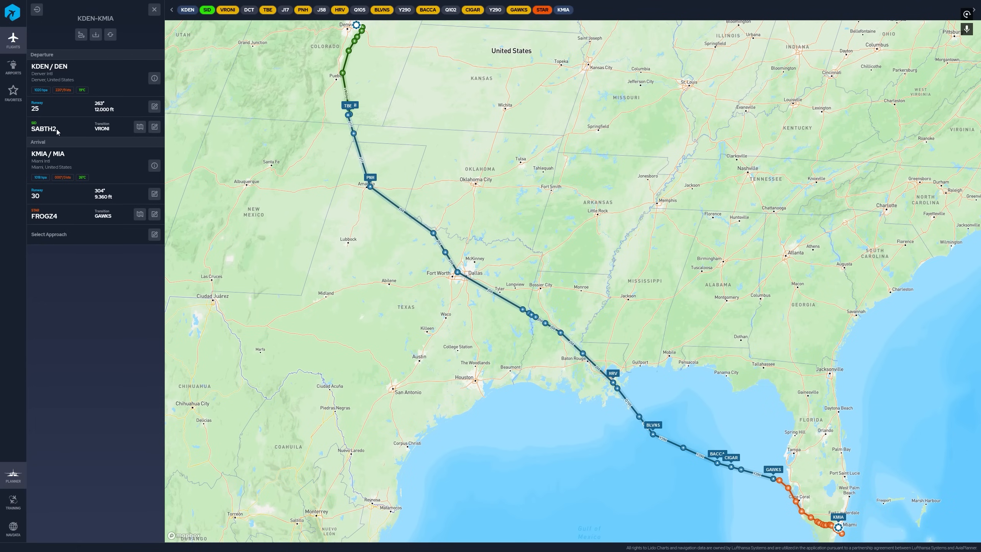
{"action": "mouse_move", "coordinate": [128, 247]}
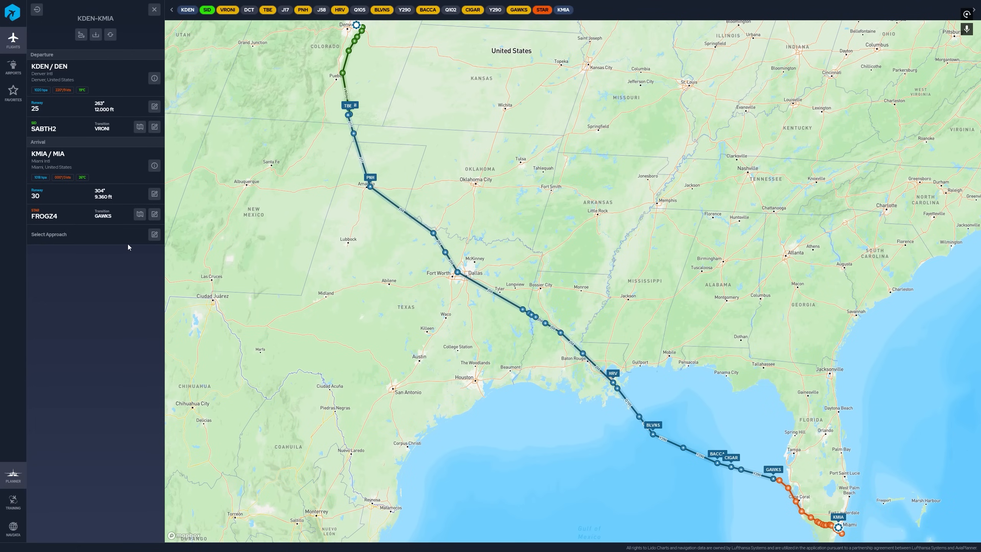
{"action": "mouse_move", "coordinate": [124, 248]}
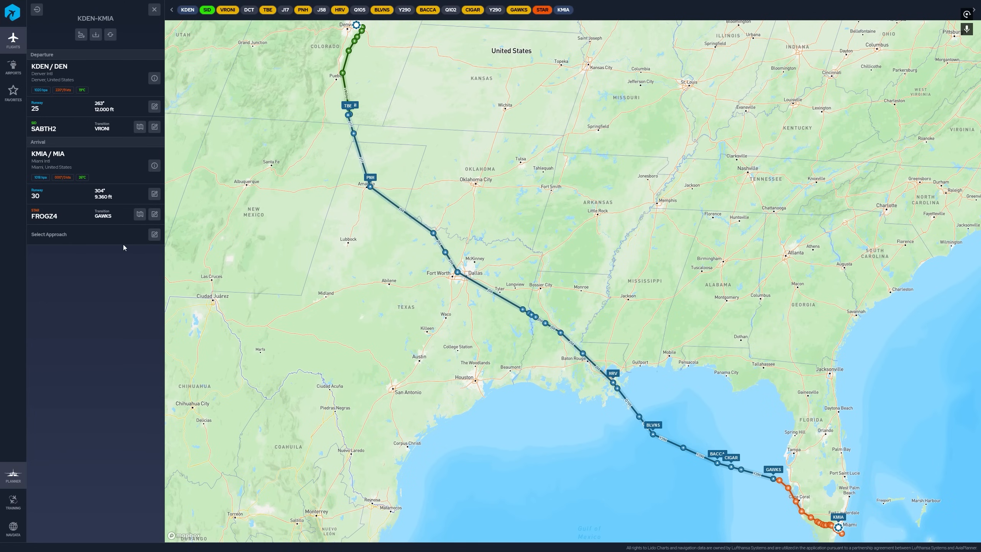
{"action": "mouse_move", "coordinate": [74, 160]}
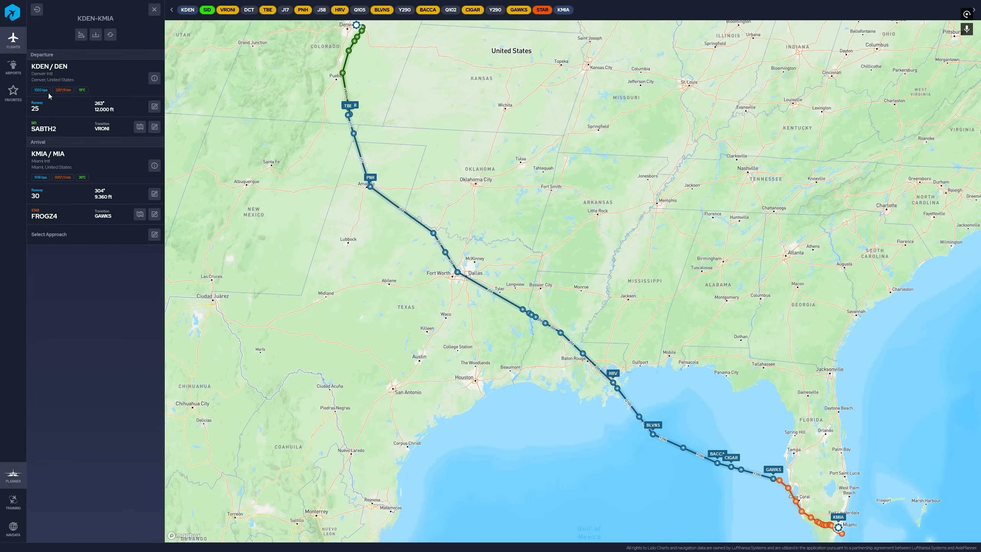
{"action": "mouse_move", "coordinate": [152, 92]}
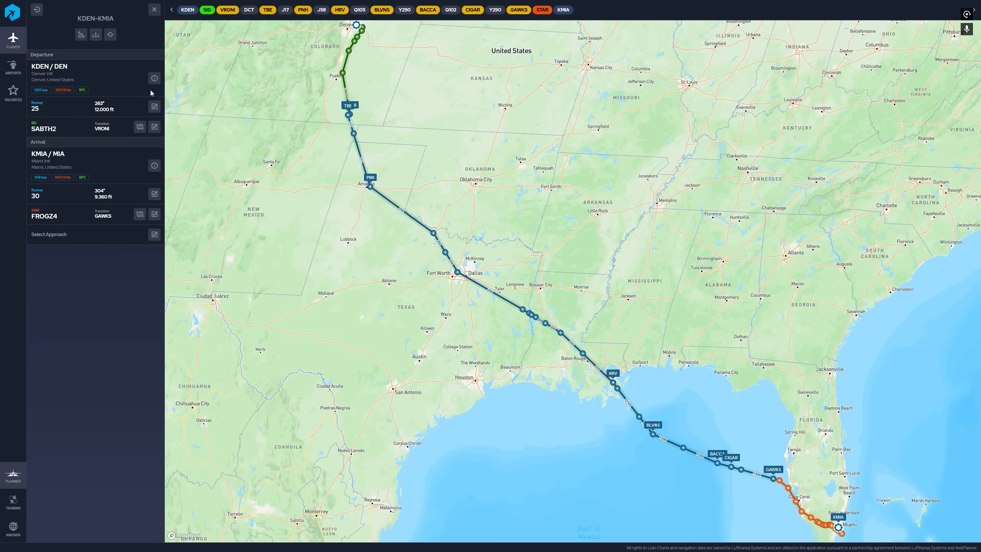
- Browse KDEN's info panel through its runways, SID and STAR charts, and weather
{"action": "left_click", "coordinate": [154, 78]}
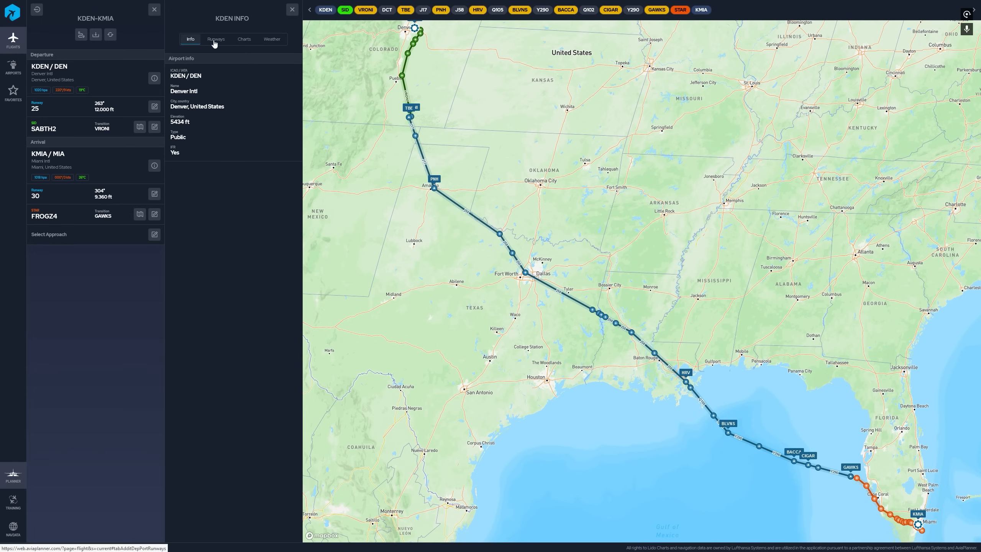
{"action": "left_click", "coordinate": [216, 38]}
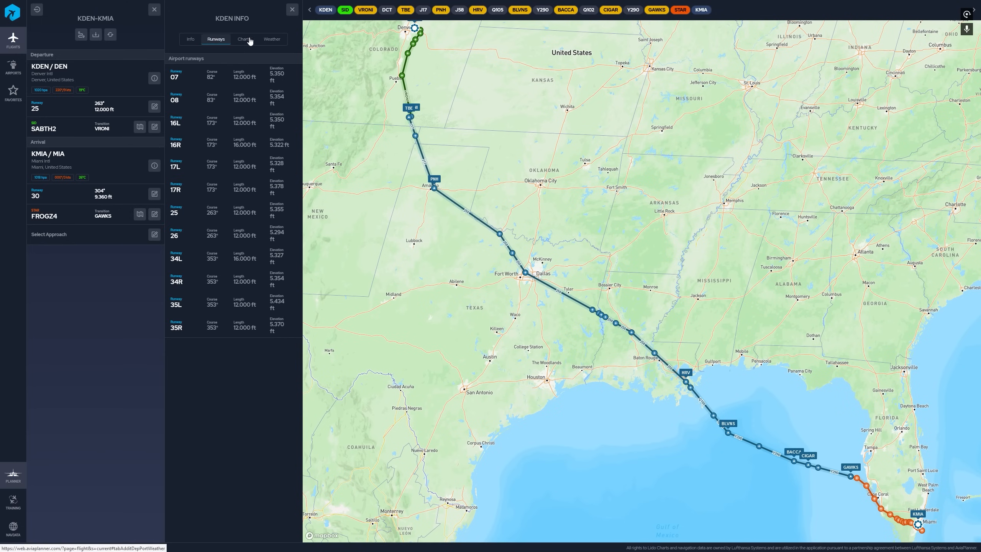
{"action": "left_click", "coordinate": [244, 39]}
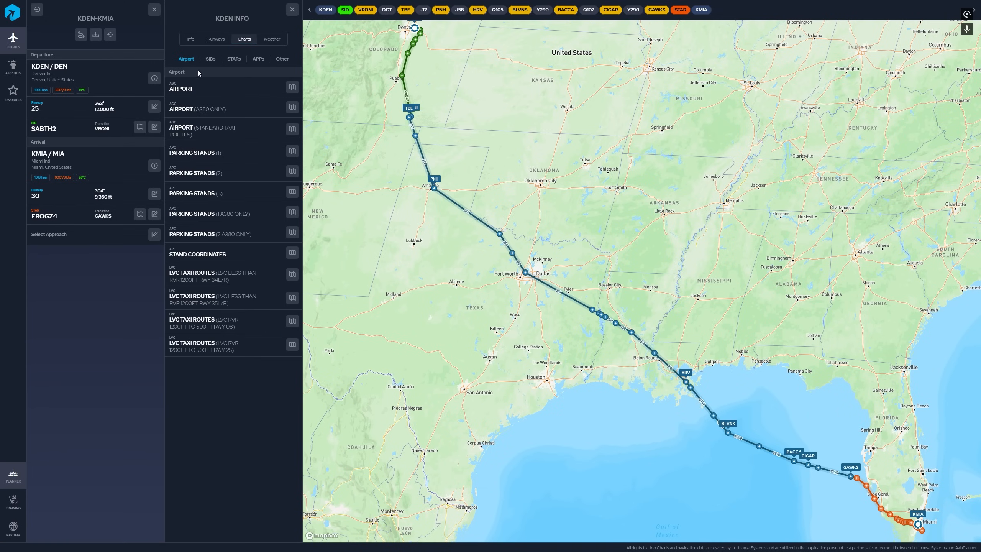
{"action": "left_click", "coordinate": [210, 58]}
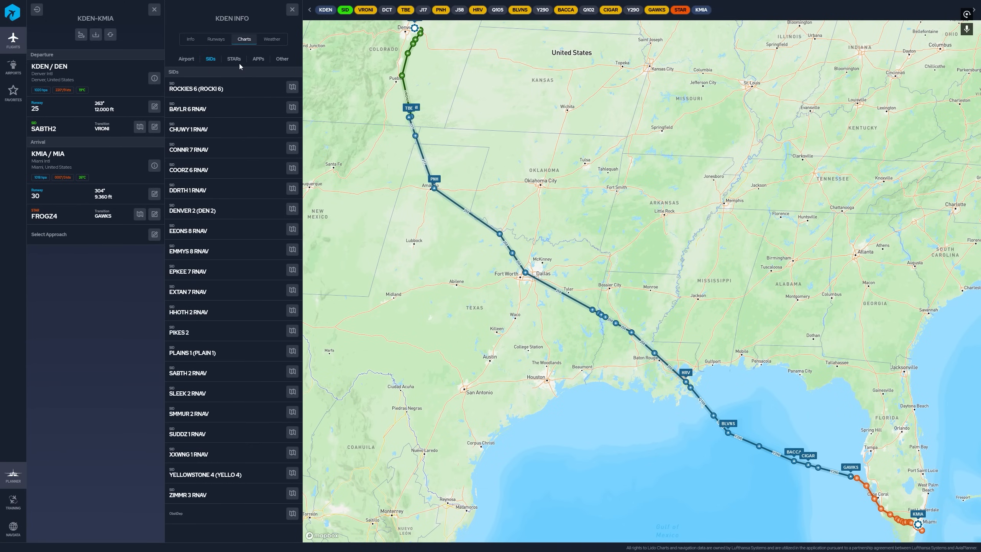
{"action": "left_click", "coordinate": [272, 39]}
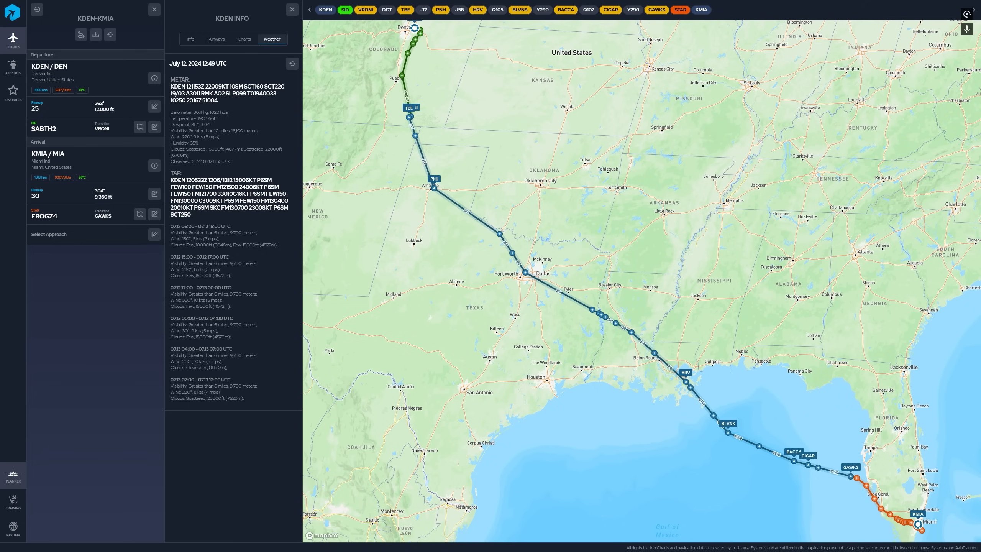
- Select the decoded METAR text and its wind group in Denver's weather
{"action": "left_click_drag", "start_coordinate": [169, 112], "coordinate": [194, 131]}
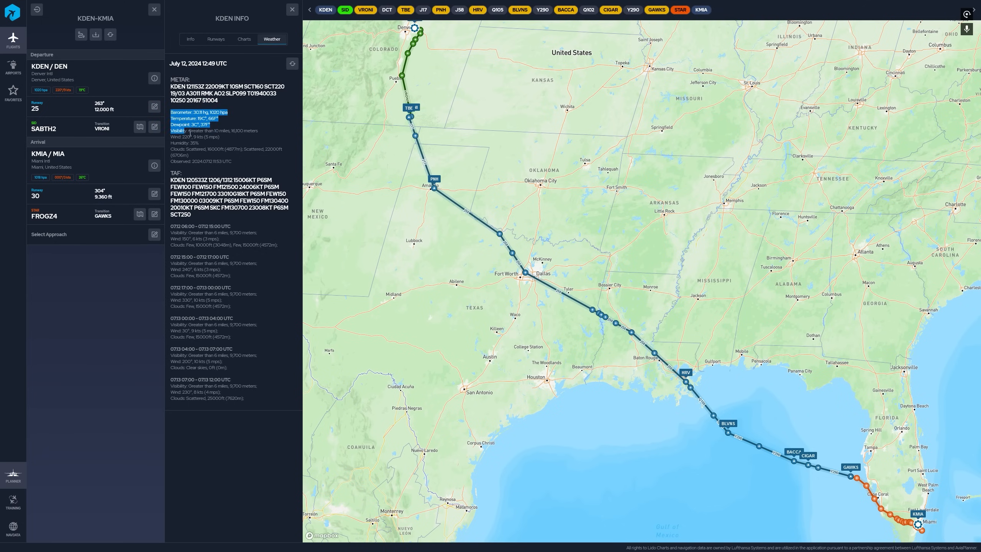
{"action": "left_click_drag", "start_coordinate": [171, 112], "coordinate": [229, 162]}
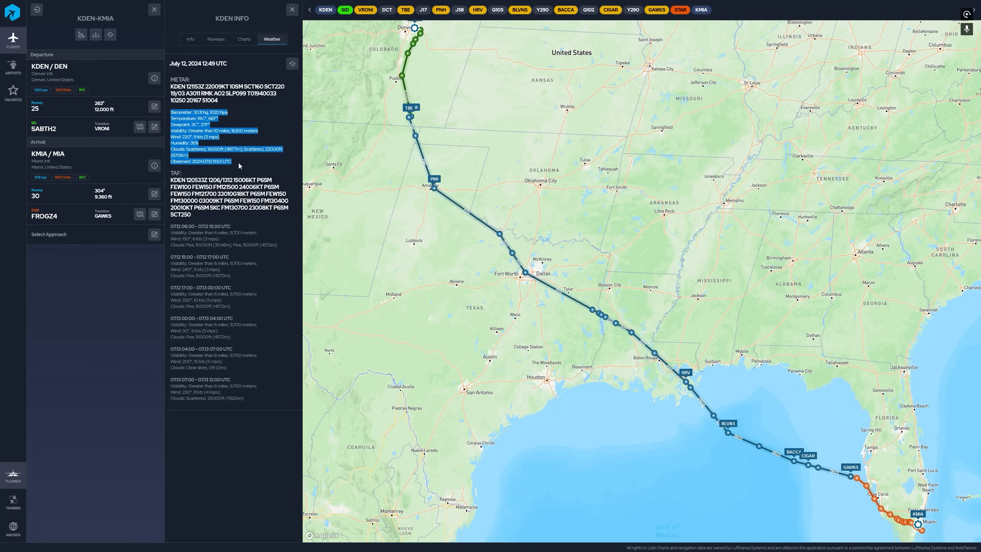
{"action": "mouse_move", "coordinate": [237, 167]}
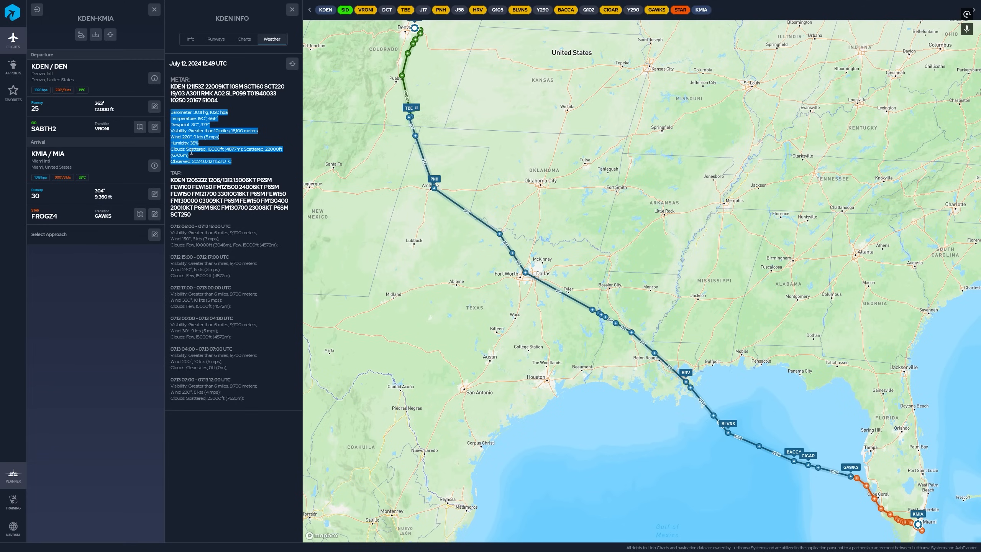
{"action": "mouse_move", "coordinate": [258, 106]}
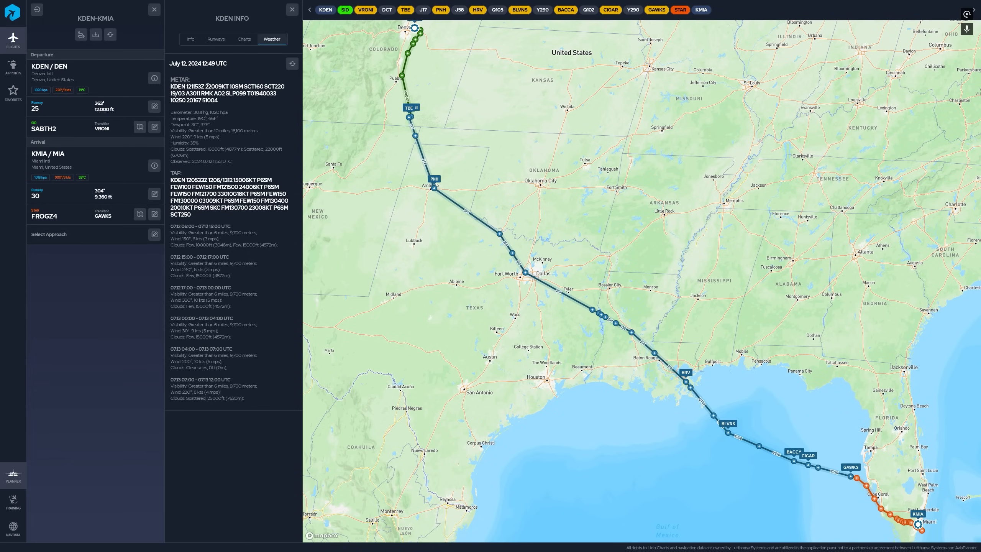
{"action": "double_click", "coordinate": [217, 86]}
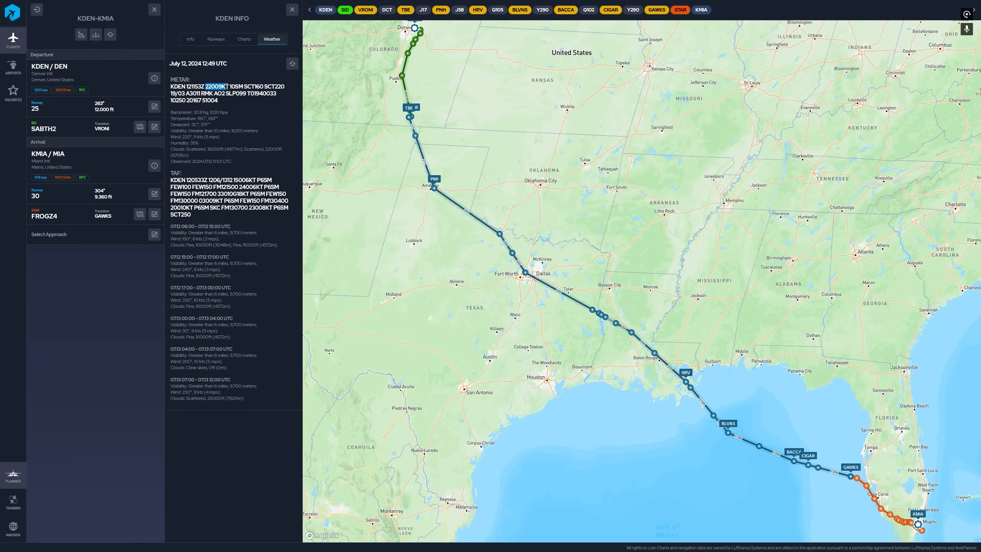
{"action": "mouse_move", "coordinate": [180, 140]}
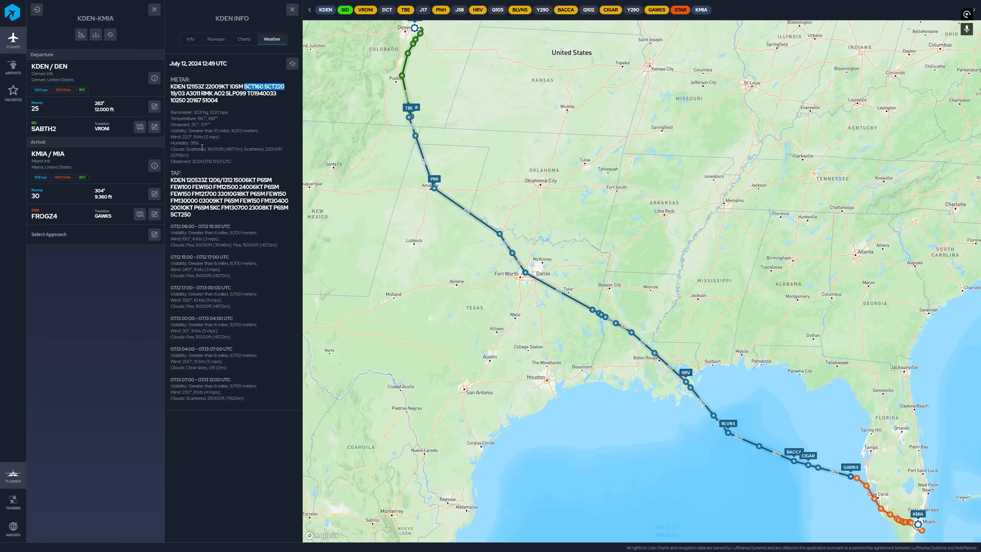
{"action": "mouse_move", "coordinate": [265, 157]}
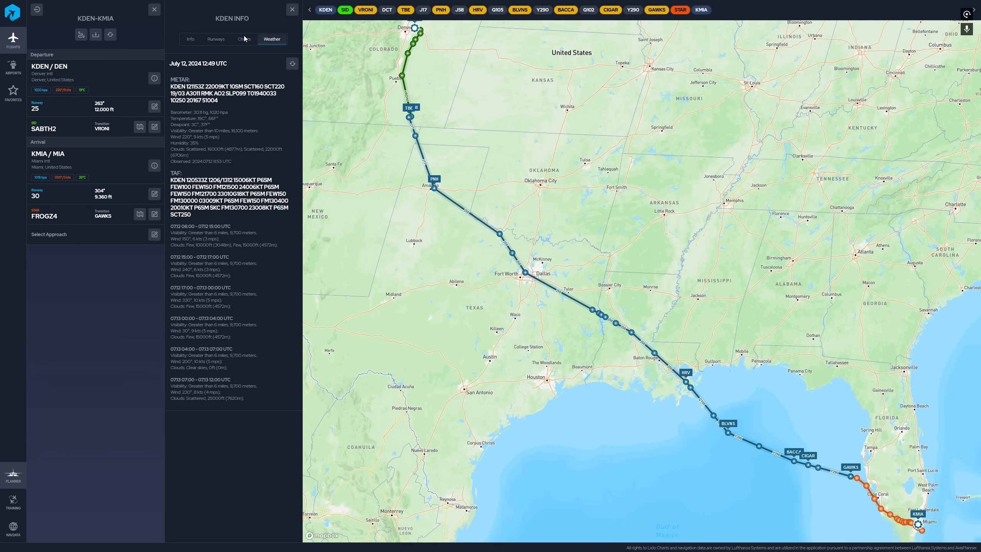
- Glance at Denver's departure charts and close the KDEN info panel
{"action": "left_click", "coordinate": [244, 38]}
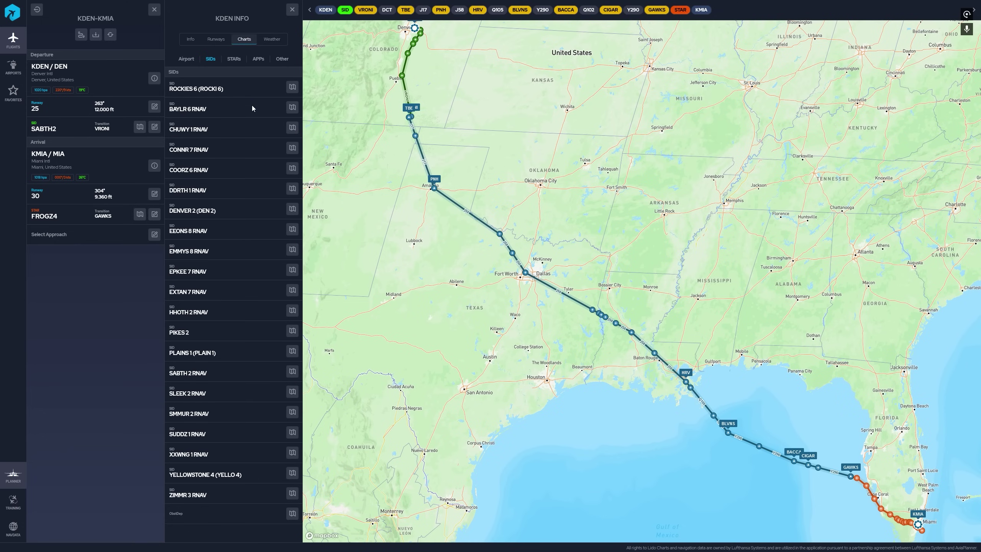
{"action": "left_click", "coordinate": [291, 9]}
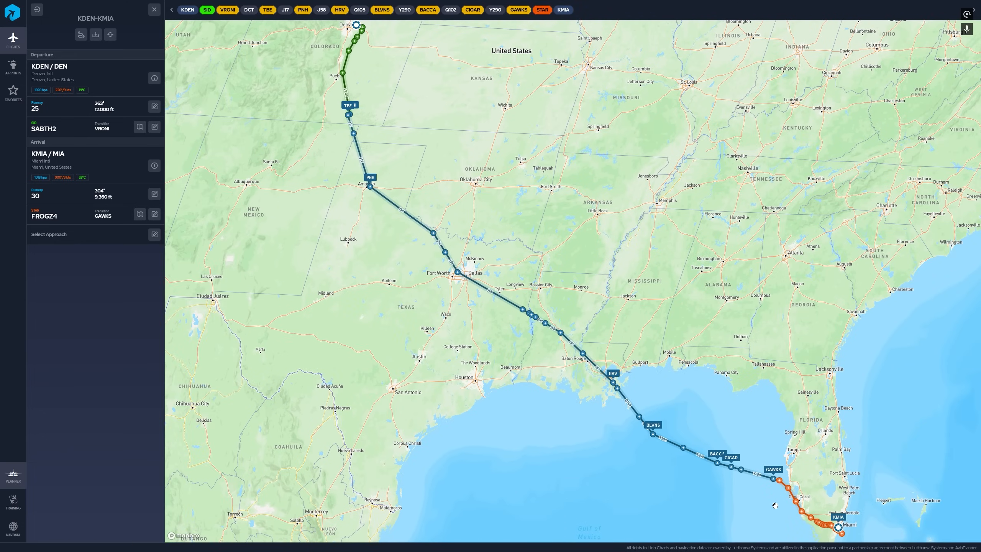
- List Miami's approaches and expand ILS 30 to show its All and SHANN transitions
{"action": "left_click", "coordinate": [154, 234]}
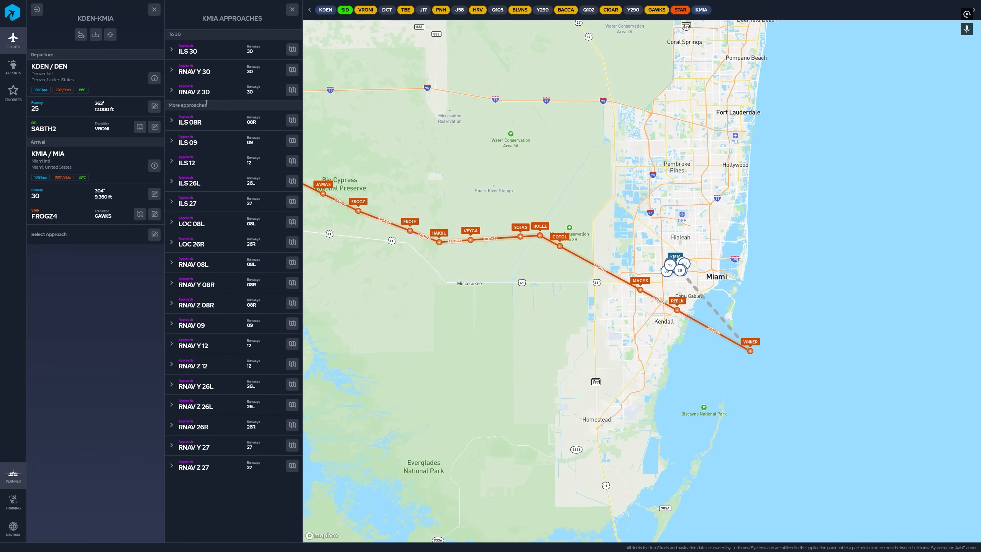
{"action": "mouse_move", "coordinate": [207, 54]}
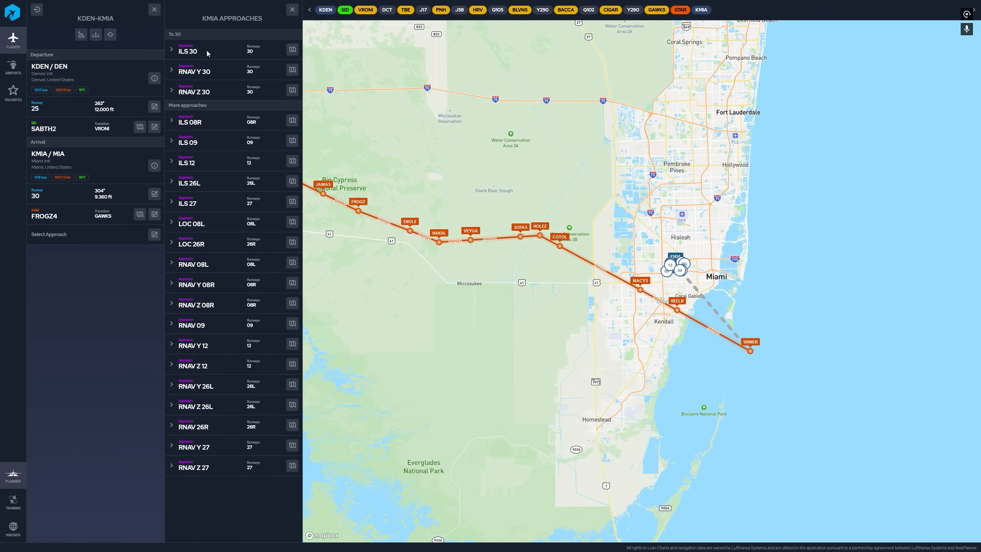
{"action": "mouse_move", "coordinate": [220, 82]}
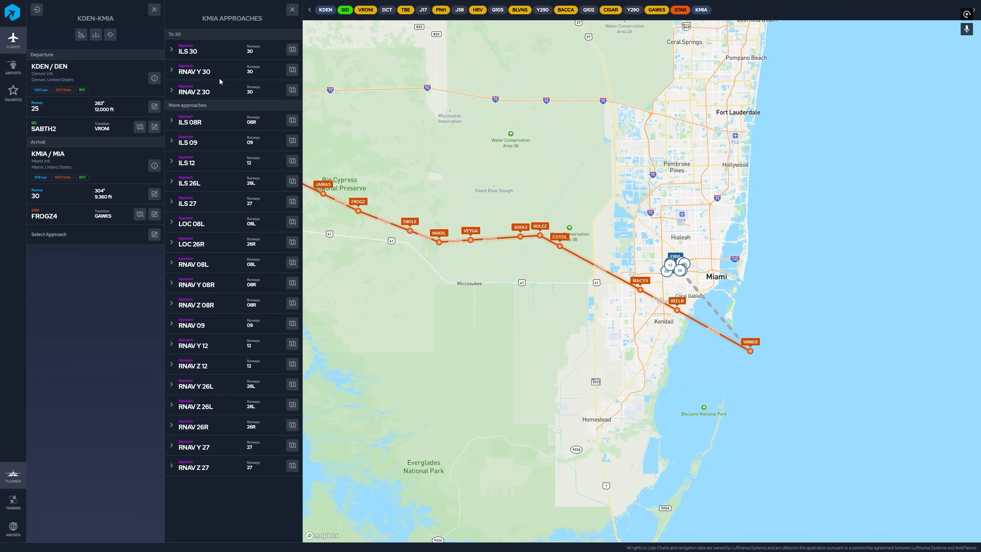
{"action": "mouse_move", "coordinate": [220, 99]}
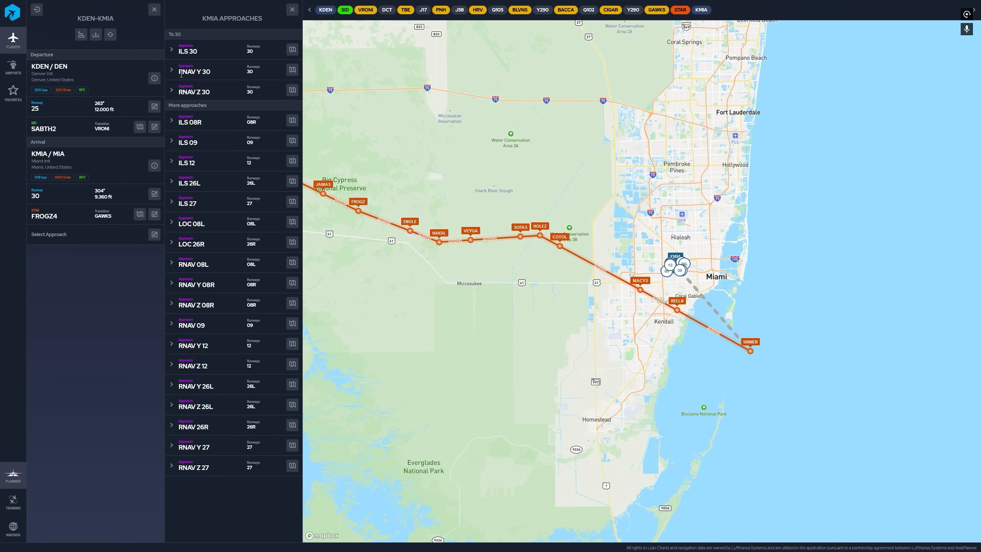
{"action": "left_click", "coordinate": [187, 49]}
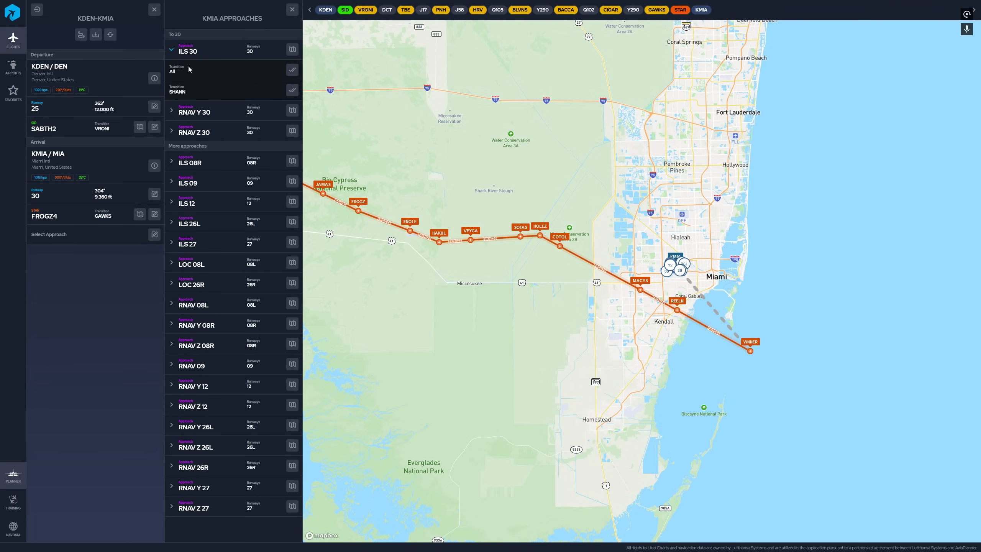
{"action": "mouse_move", "coordinate": [207, 94]}
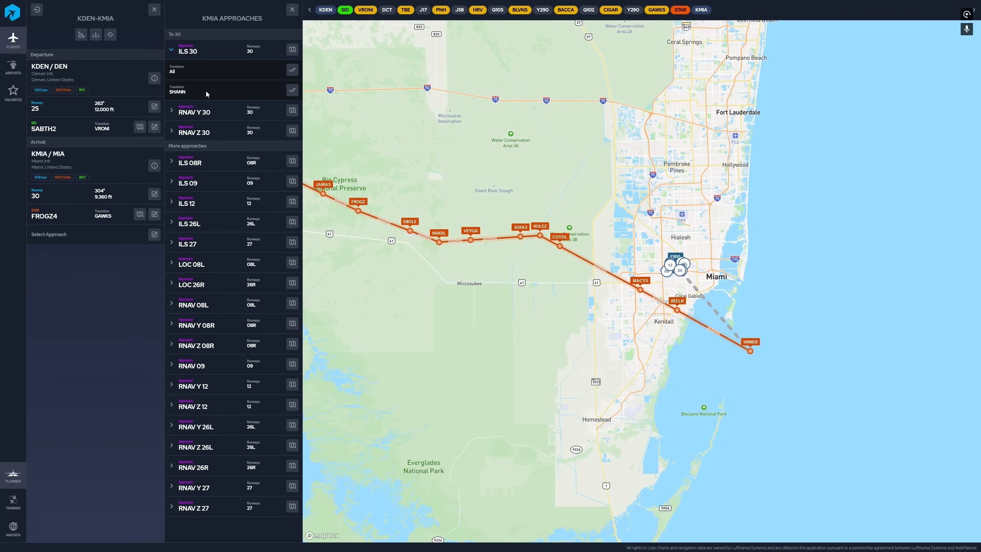
{"action": "mouse_move", "coordinate": [778, 283]}
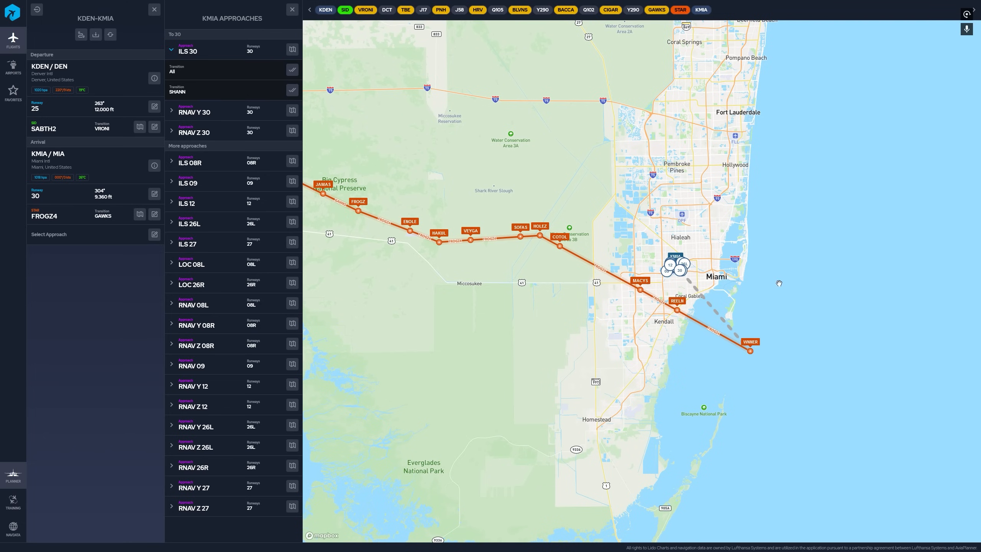
{"action": "mouse_move", "coordinate": [837, 374]}
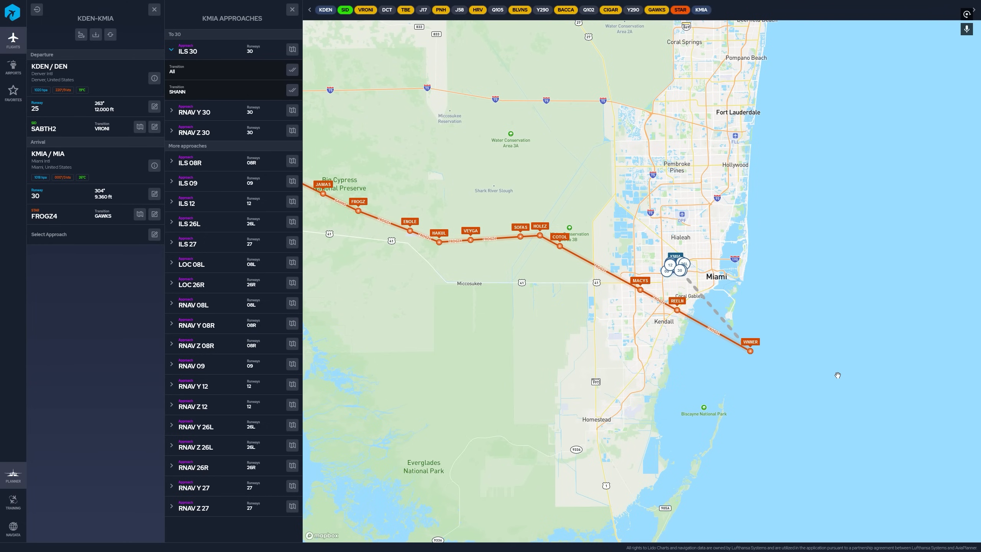
{"action": "mouse_move", "coordinate": [746, 269]}
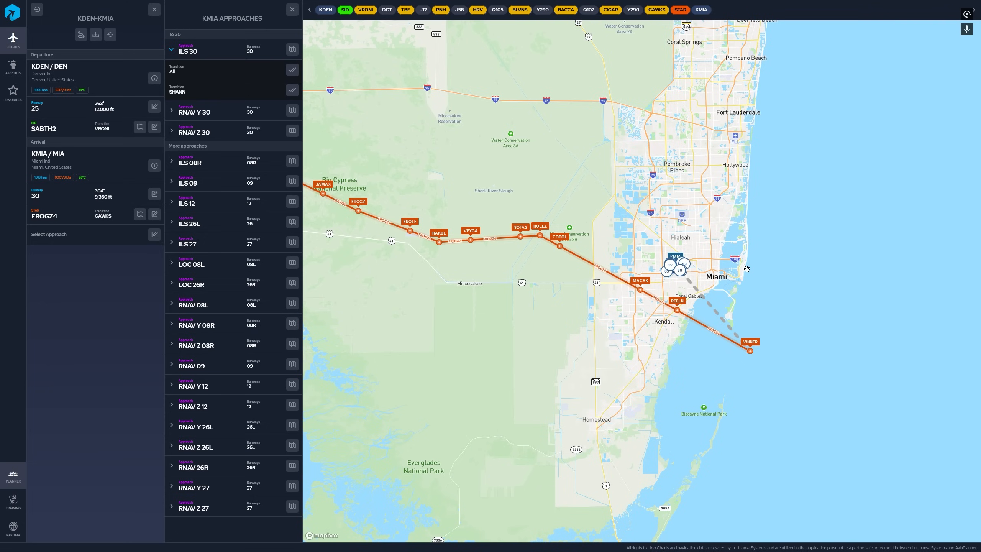
{"action": "mouse_move", "coordinate": [744, 269]}
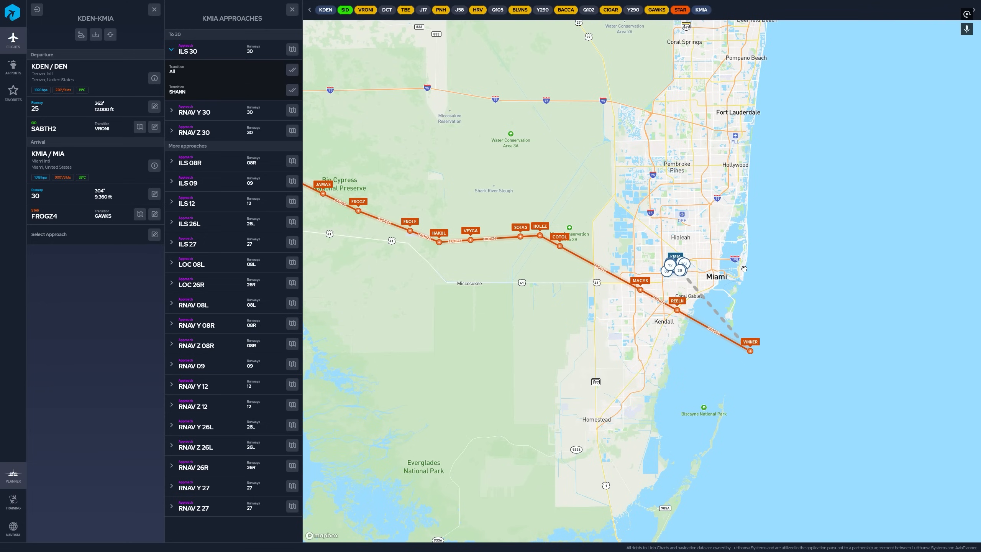
{"action": "mouse_move", "coordinate": [292, 50]}
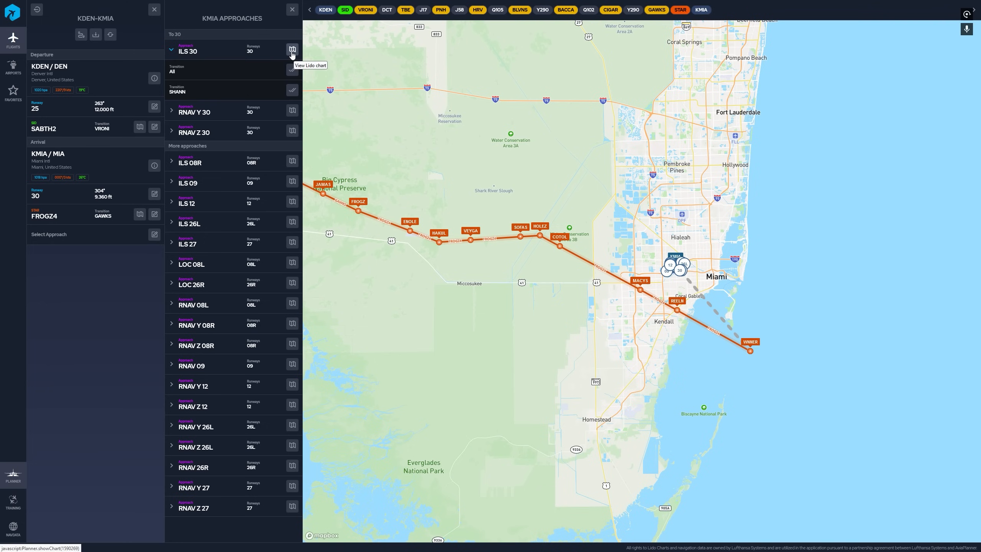
- View the Lido ILS or LOC 30 chart for Miami down to the minimums table
{"action": "left_click", "coordinate": [292, 49]}
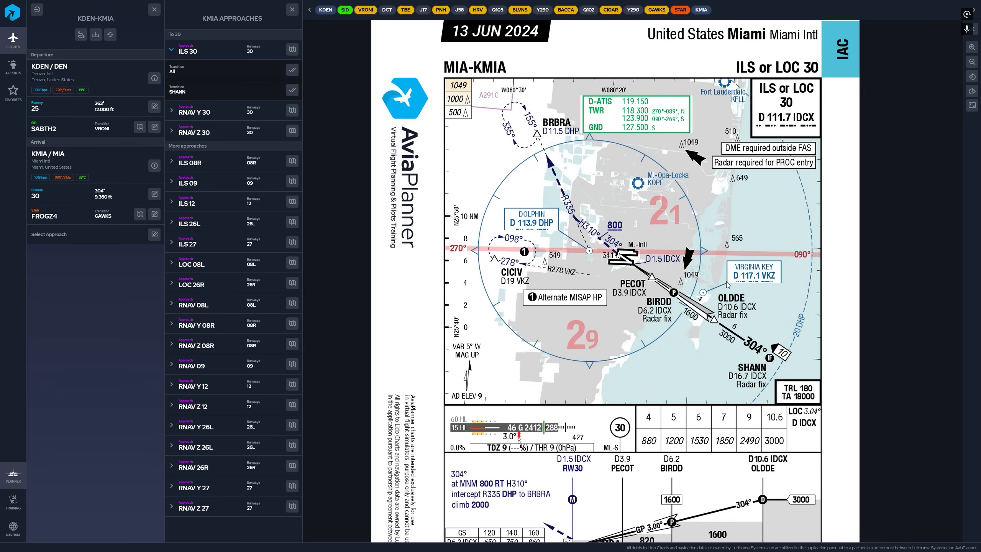
{"action": "mouse_move", "coordinate": [809, 52]}
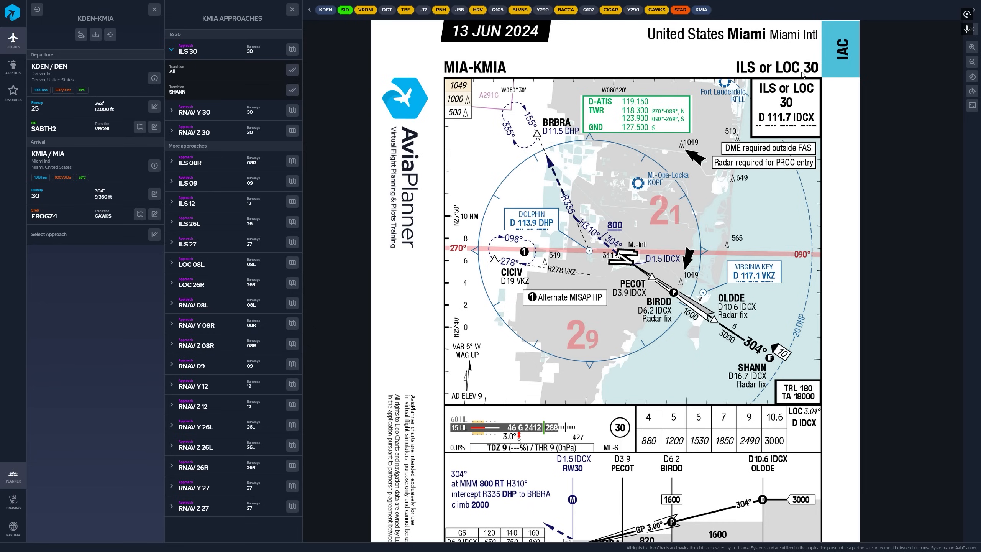
{"action": "mouse_move", "coordinate": [804, 99]}
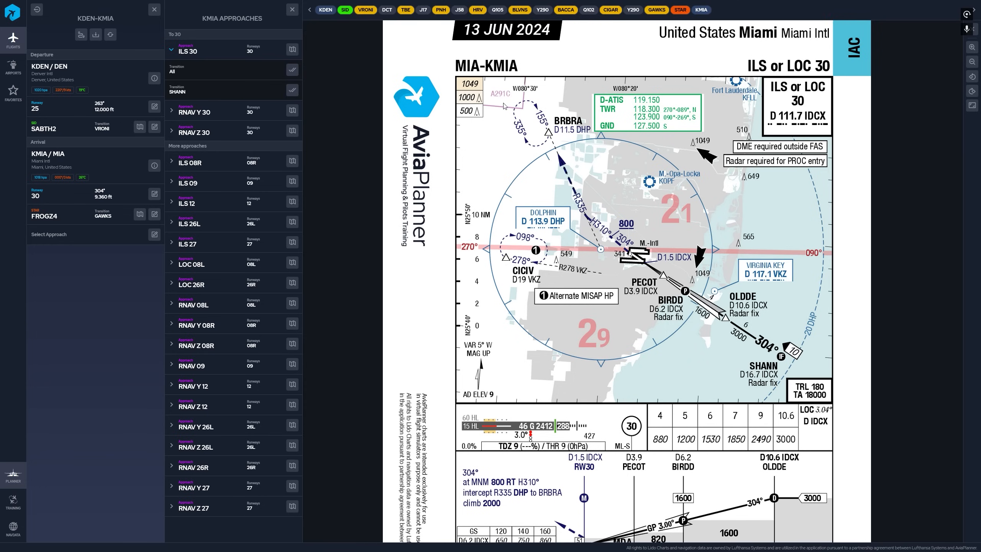
{"action": "mouse_move", "coordinate": [478, 115]}
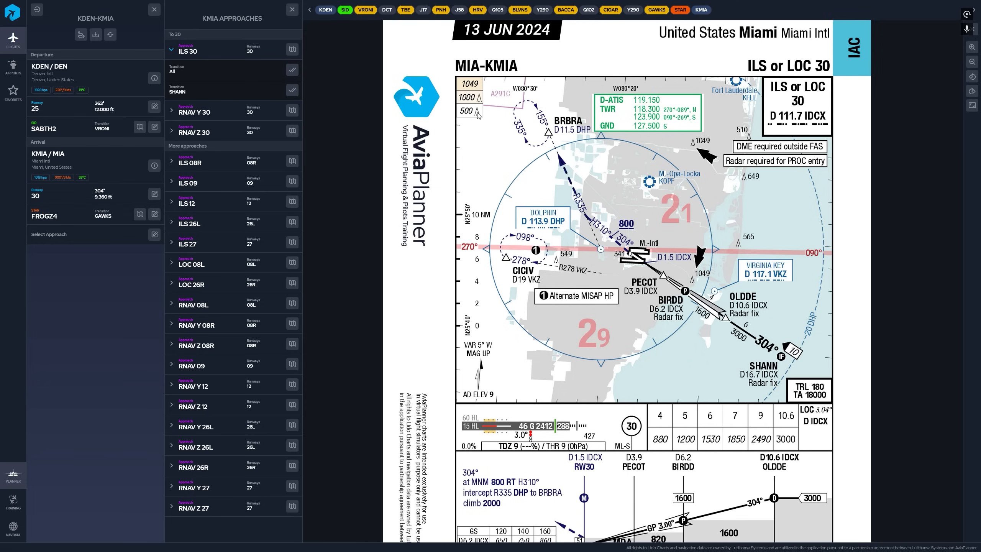
{"action": "mouse_move", "coordinate": [656, 333]}
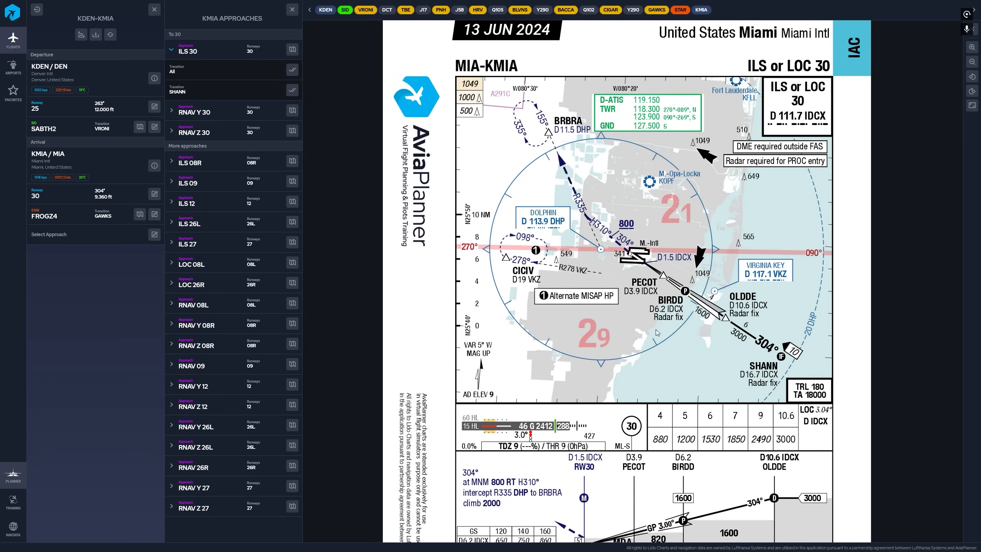
{"action": "mouse_move", "coordinate": [847, 286]}
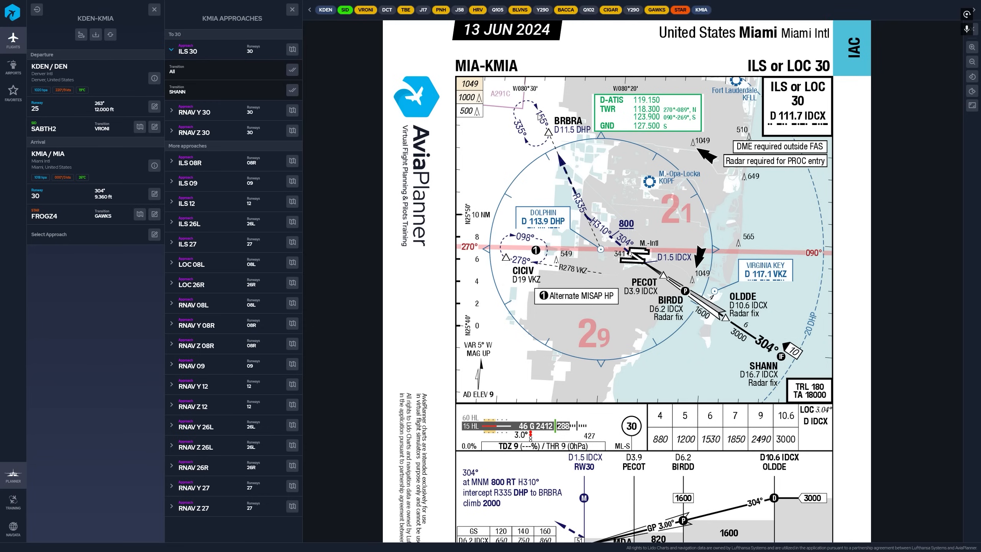
{"action": "mouse_move", "coordinate": [730, 393]}
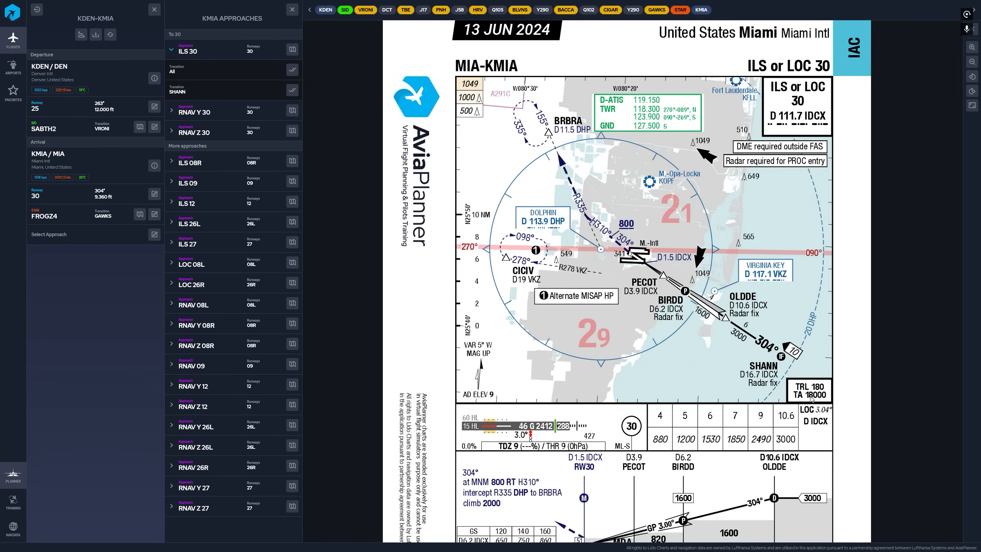
{"action": "scroll", "scroll_direction": "down", "scroll_amount": 3}
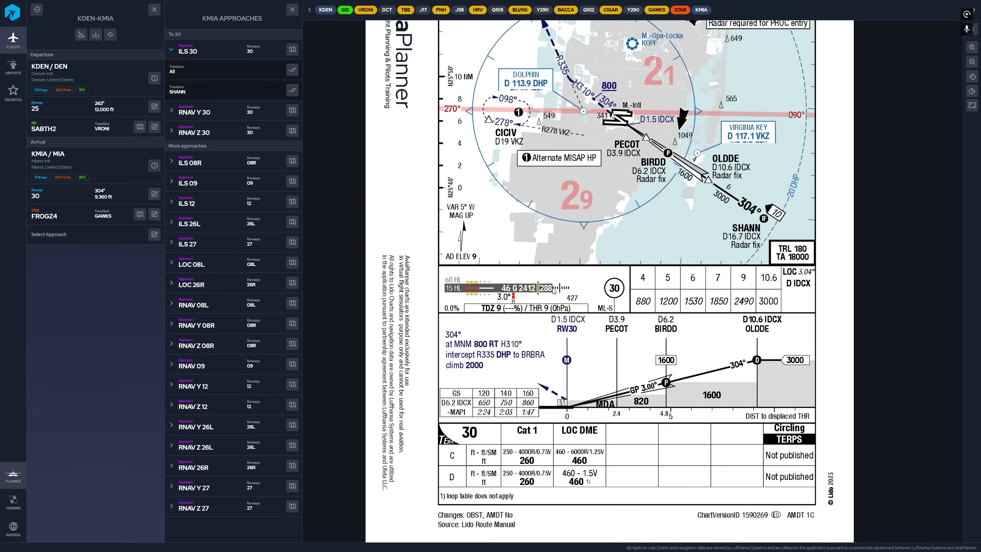
{"action": "mouse_move", "coordinate": [496, 311]}
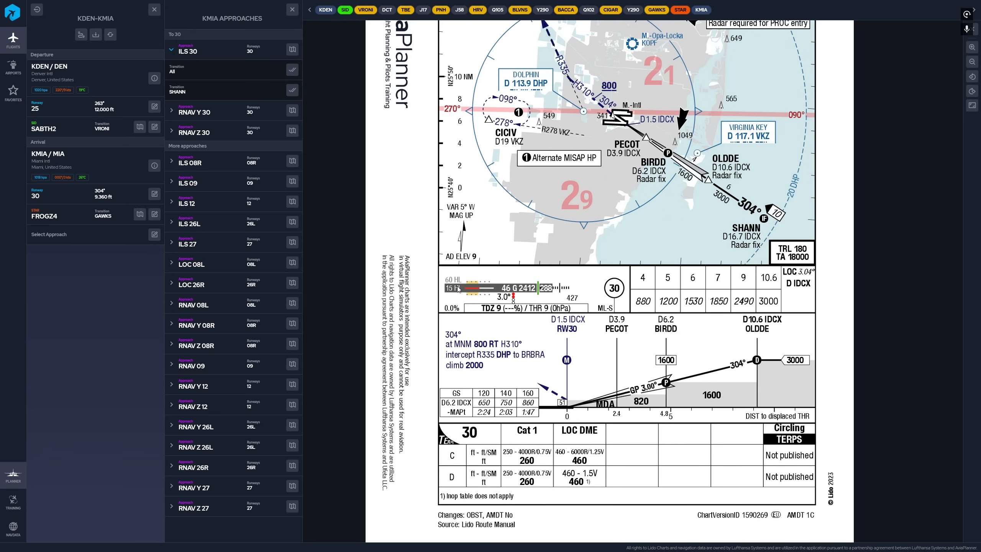
{"action": "mouse_move", "coordinate": [778, 282]}
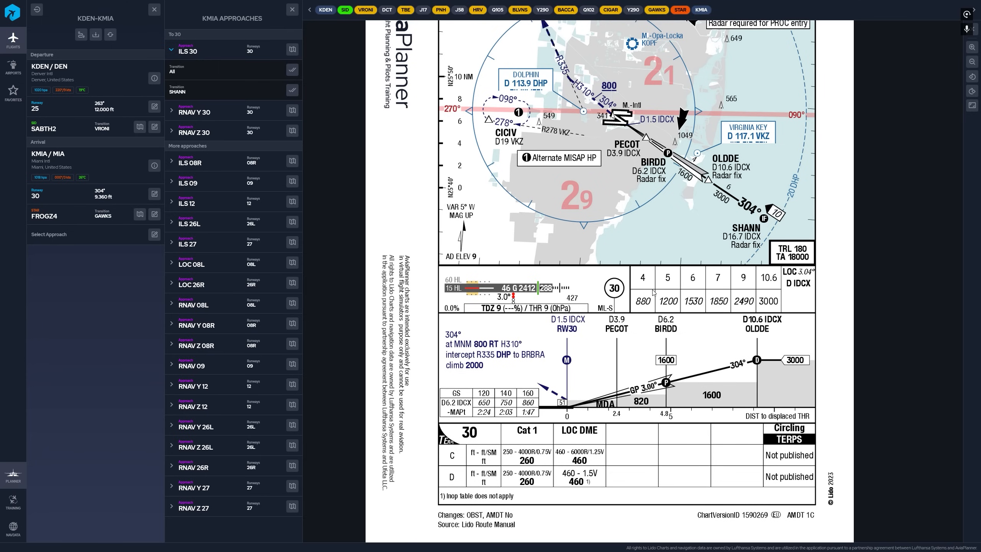
{"action": "mouse_move", "coordinate": [781, 336]}
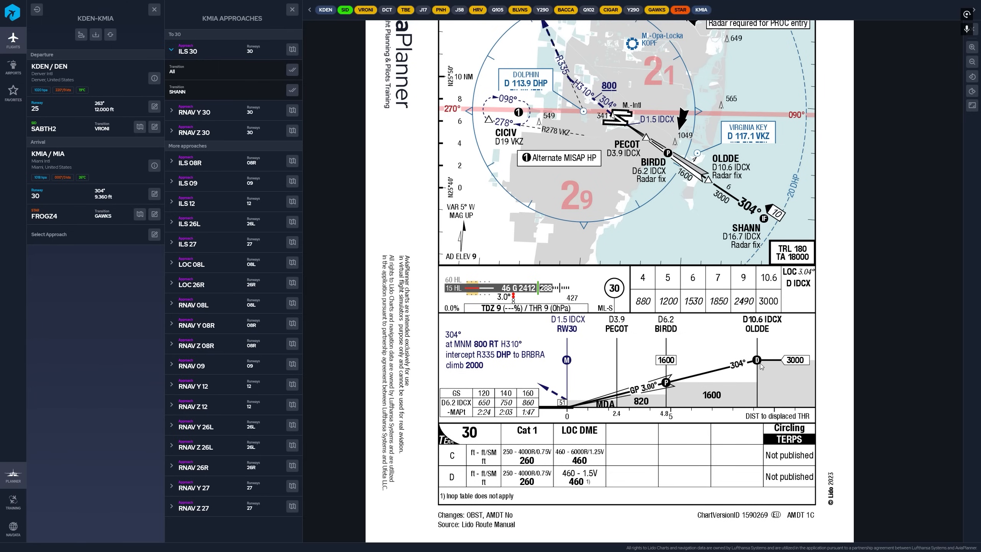
{"action": "mouse_move", "coordinate": [763, 361]}
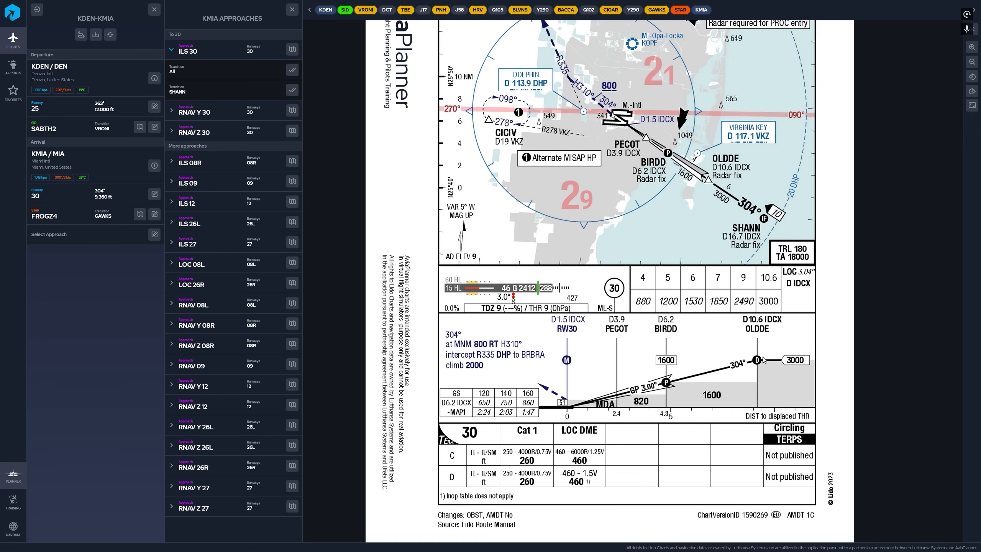
- Scroll through the Miami ILS 30 chart's plan view, profile and minimums
{"action": "scroll", "scroll_direction": "down", "scroll_amount": 3}
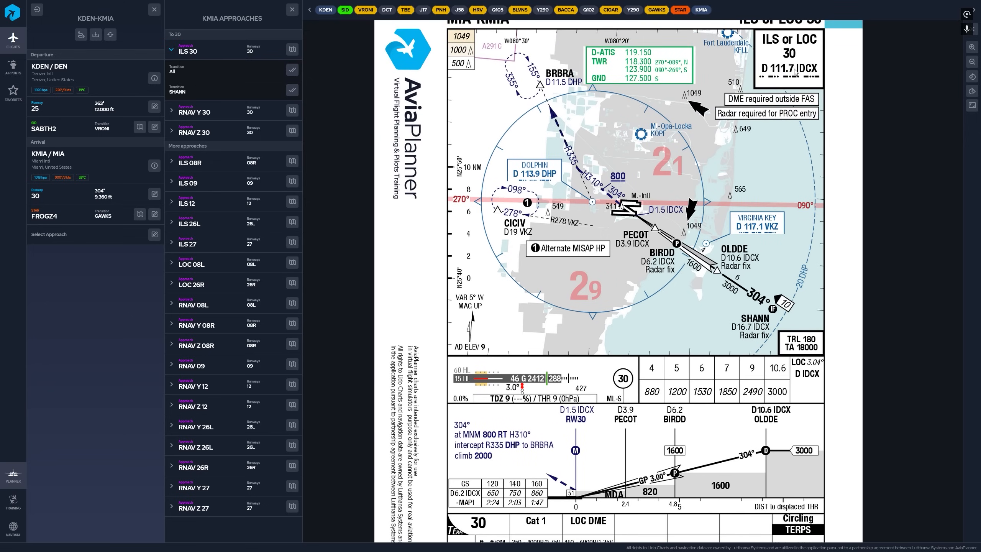
{"action": "scroll", "scroll_direction": "down", "scroll_amount": 3}
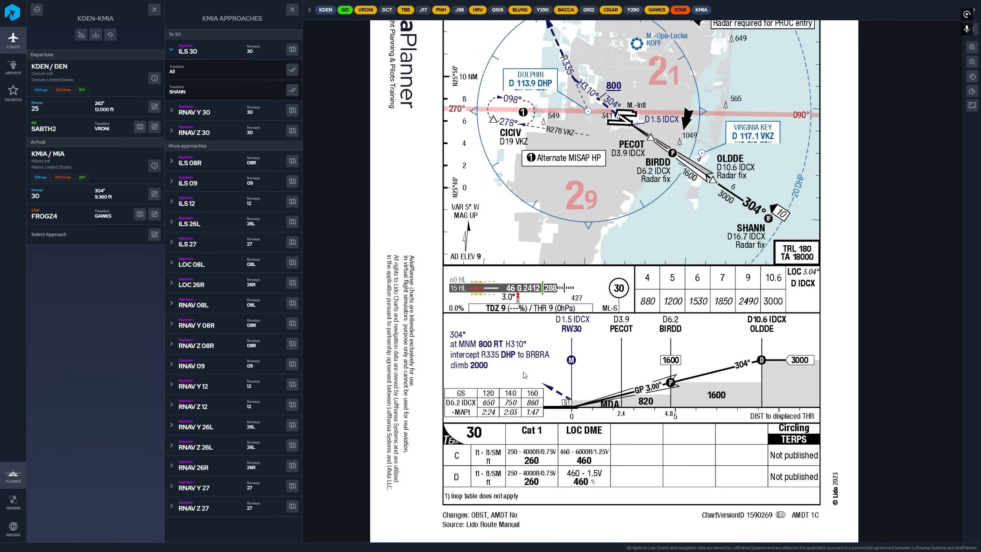
{"action": "mouse_move", "coordinate": [462, 371]}
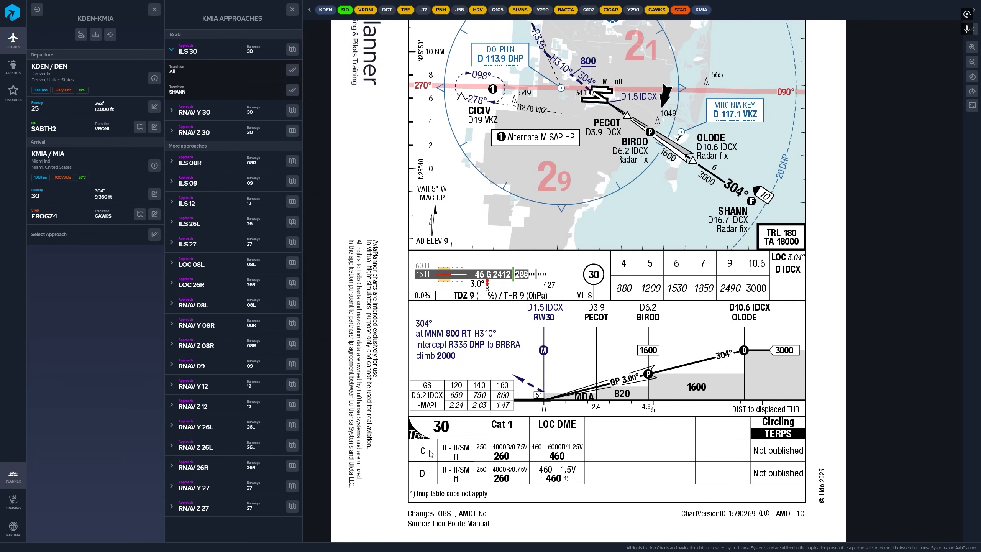
{"action": "mouse_move", "coordinate": [425, 481]}
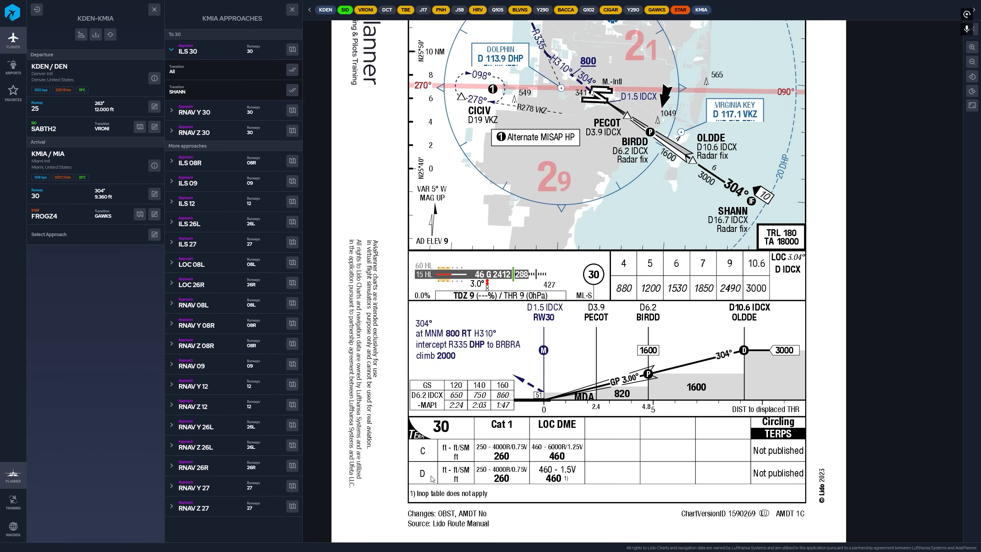
{"action": "mouse_move", "coordinate": [606, 294]}
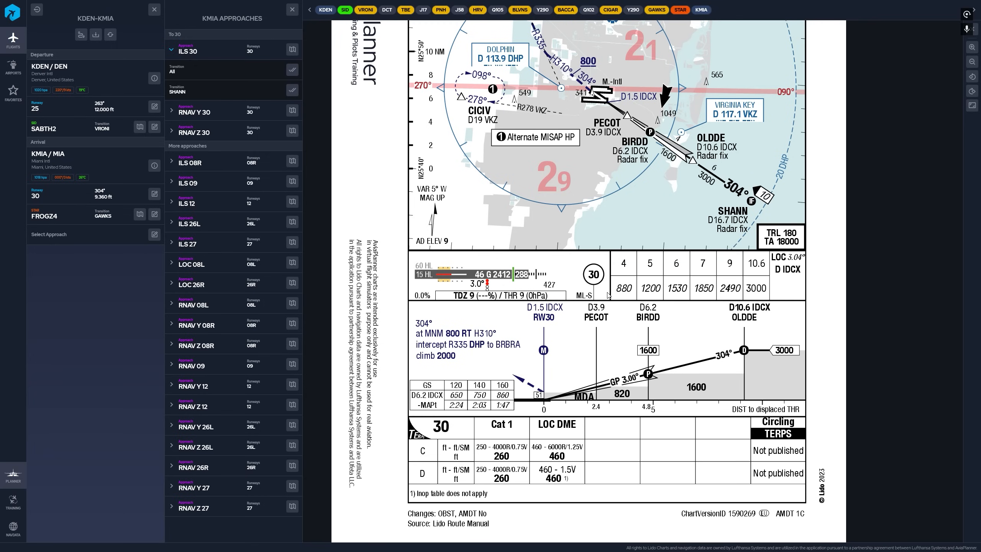
{"action": "scroll", "scroll_direction": "down", "scroll_amount": 3}
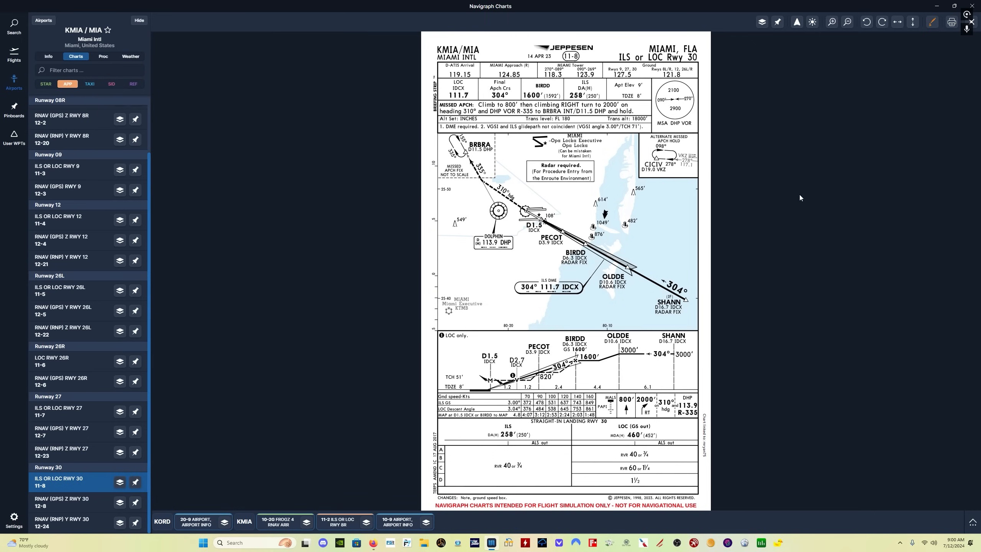
{"action": "mouse_move", "coordinate": [457, 81]}
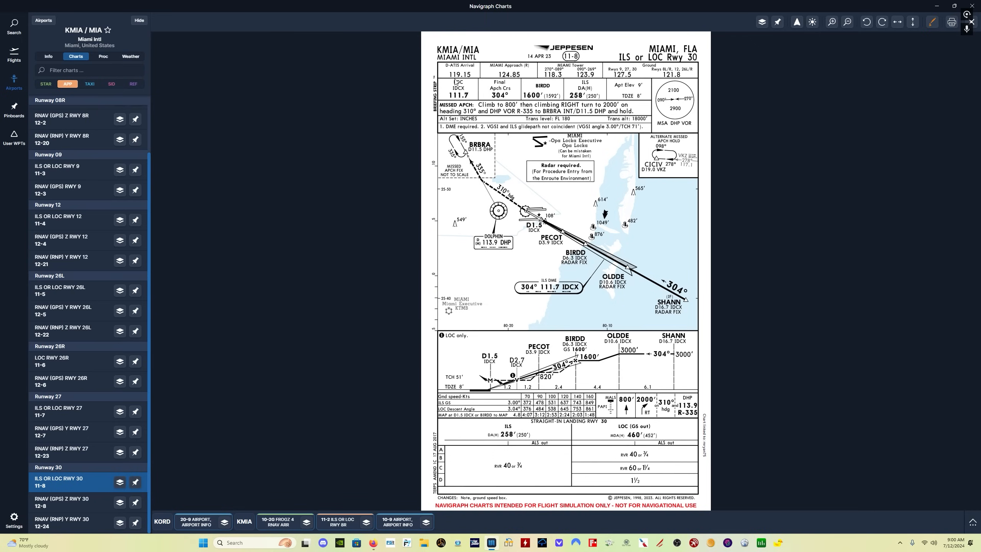
{"action": "mouse_move", "coordinate": [639, 67]}
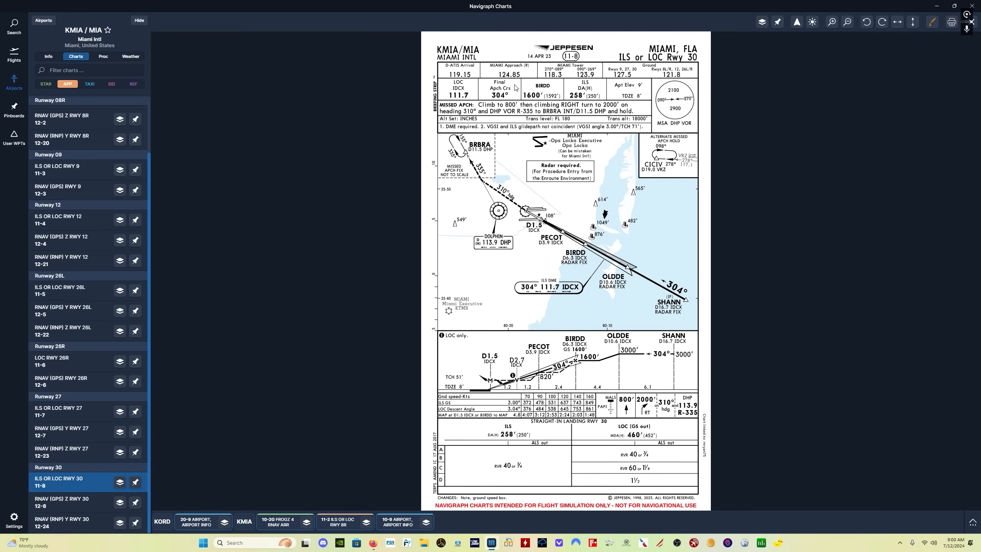
{"action": "mouse_move", "coordinate": [527, 91]}
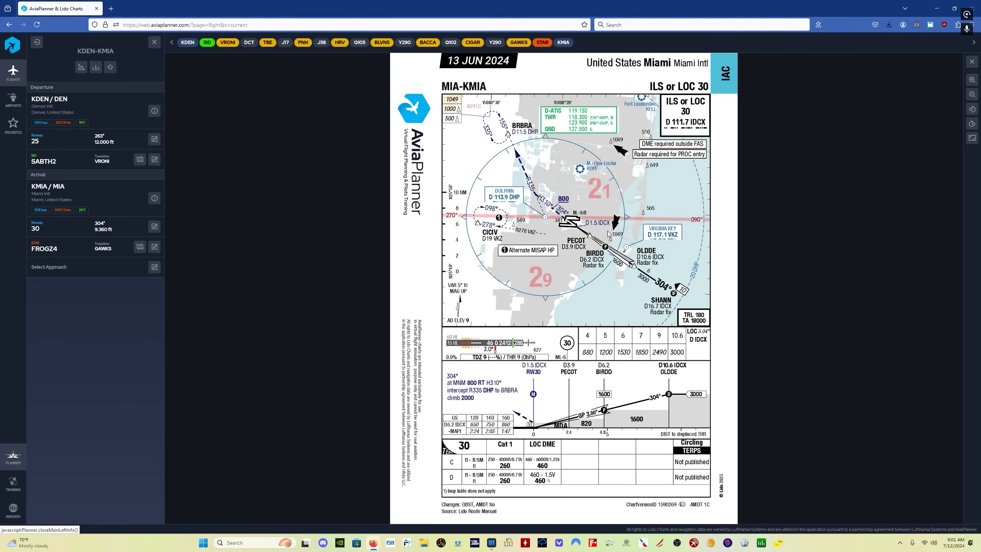
{"action": "mouse_move", "coordinate": [672, 285]}
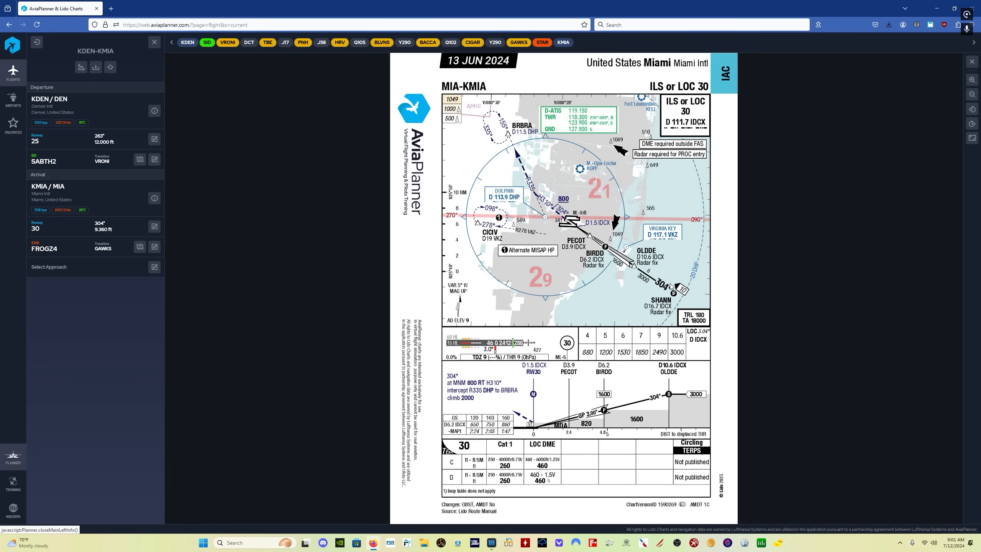
{"action": "mouse_move", "coordinate": [505, 369]}
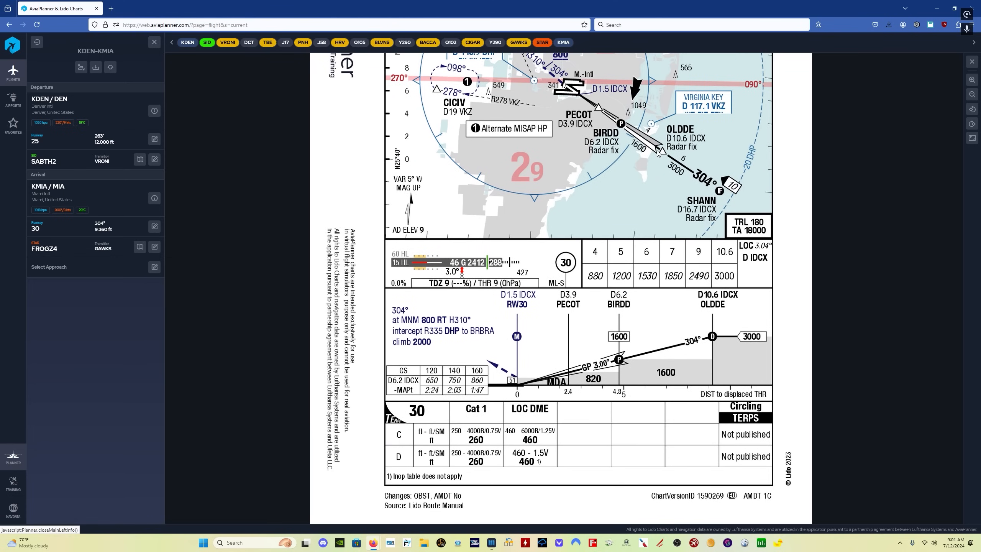
{"action": "mouse_move", "coordinate": [402, 436]}
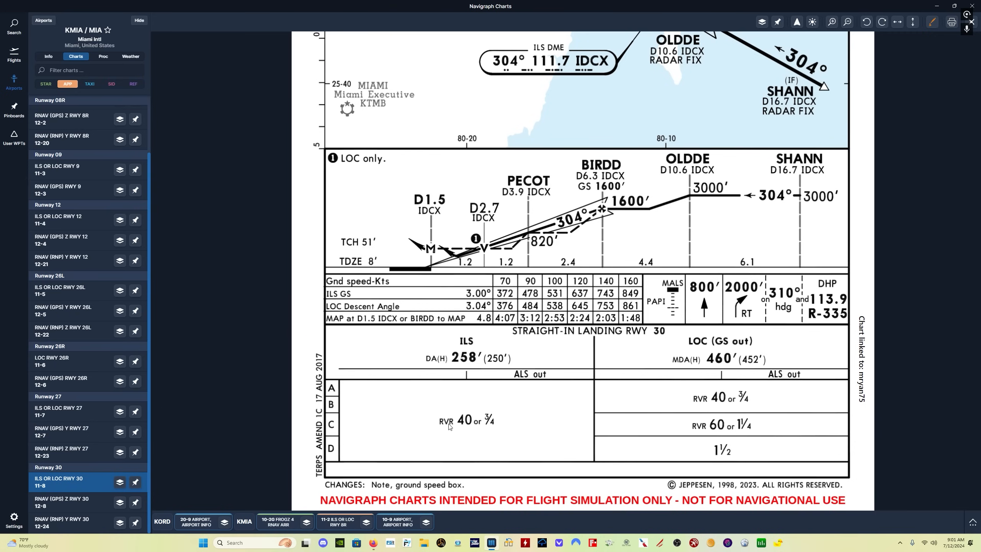
{"action": "mouse_move", "coordinate": [449, 389]}
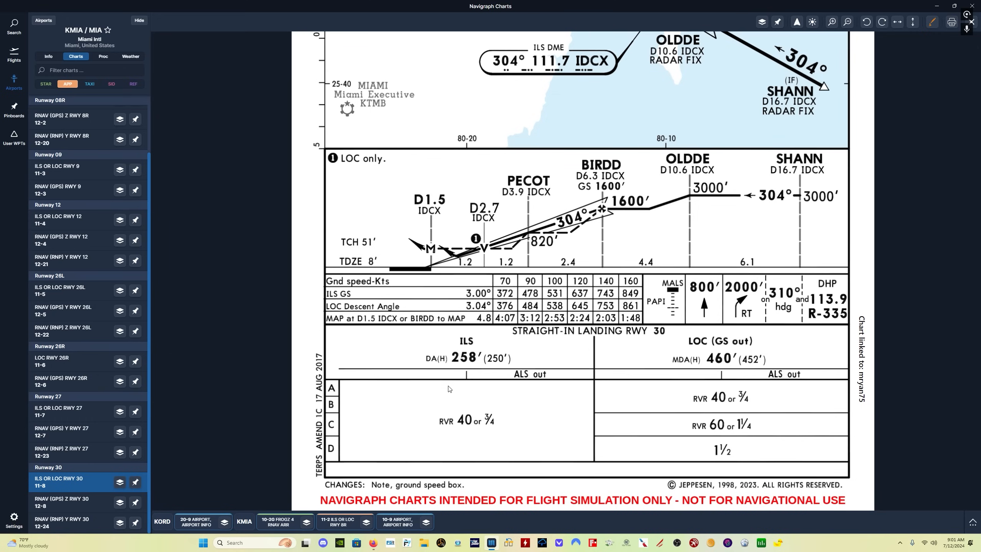
{"action": "mouse_move", "coordinate": [489, 418]}
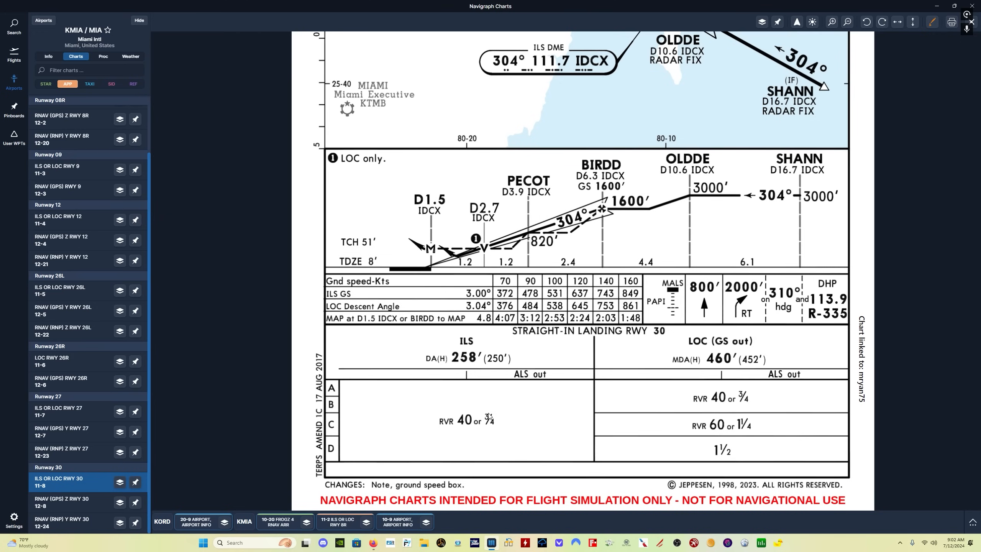
{"action": "mouse_move", "coordinate": [647, 433]}
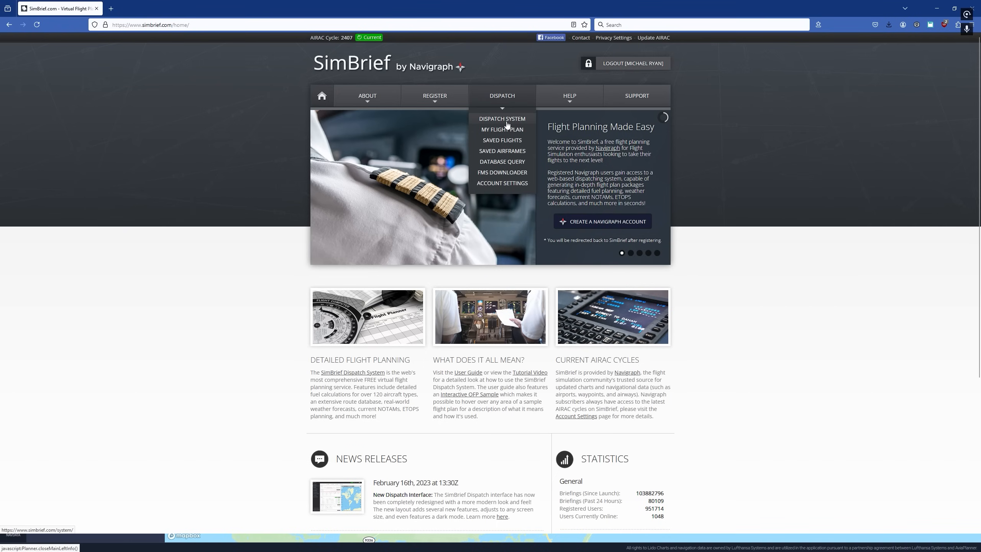
- Generate a new KDEN to KMIA dispatch flight using the N902NN PMDG 737-800 airframe
{"action": "left_click", "coordinate": [501, 129]}
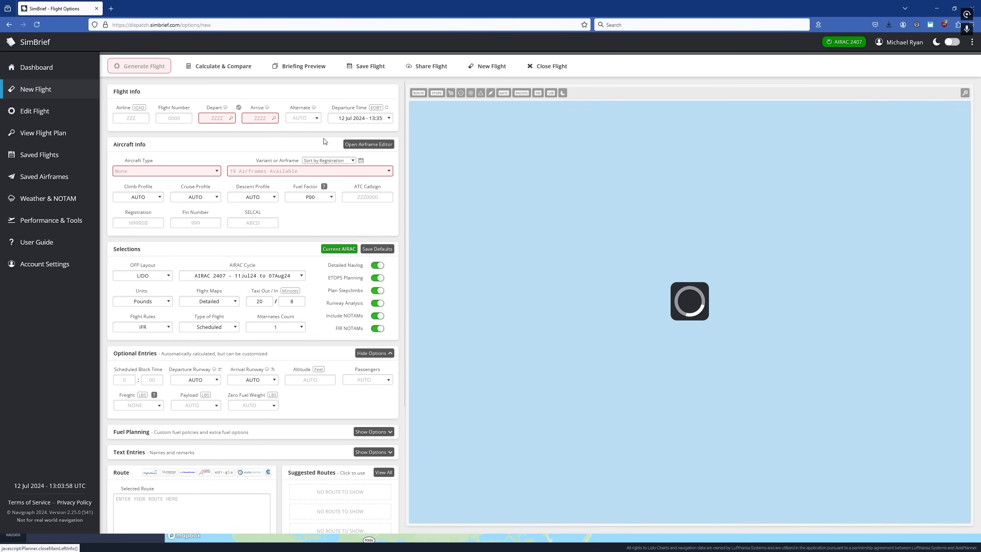
{"action": "type", "text": "KDEN"}
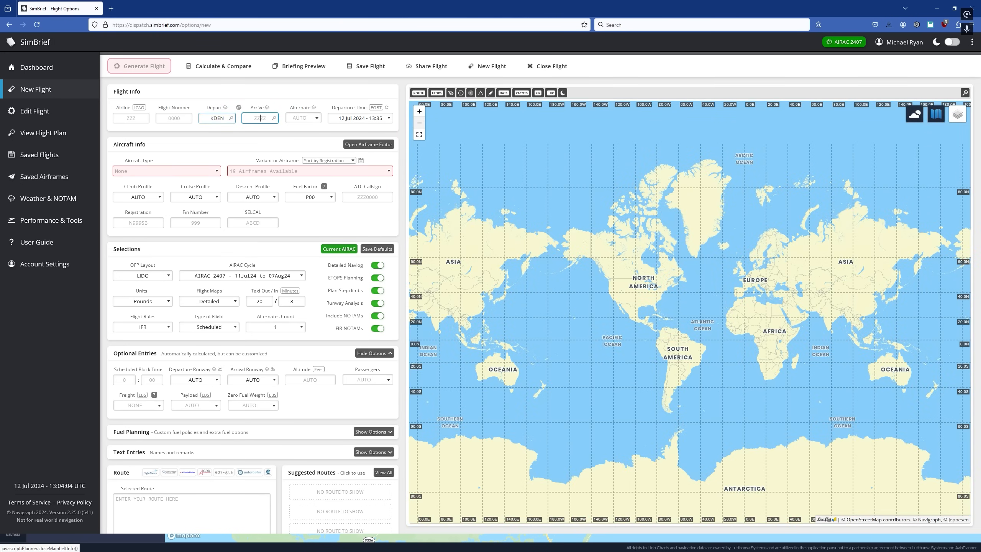
{"action": "type", "text": "KMIA"}
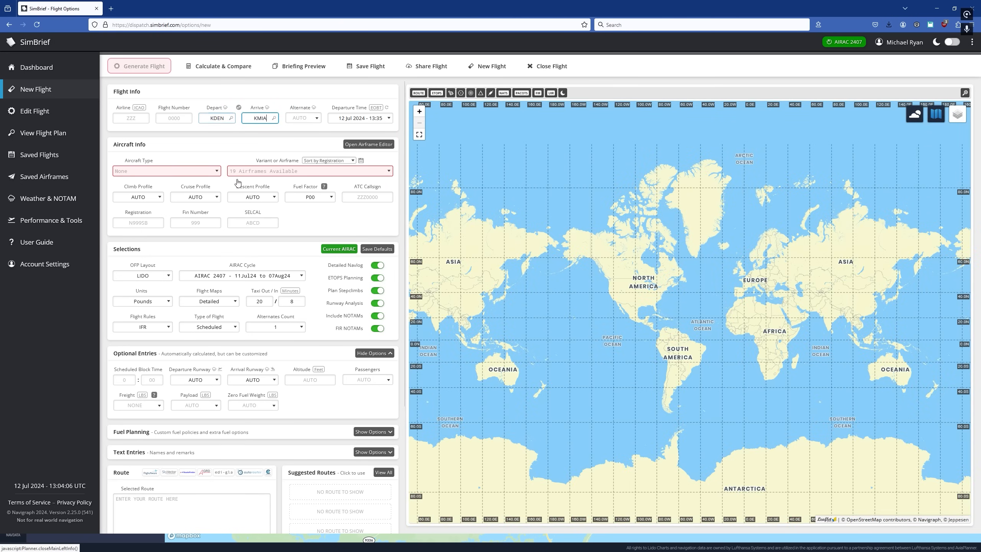
{"action": "left_click", "coordinate": [309, 171]}
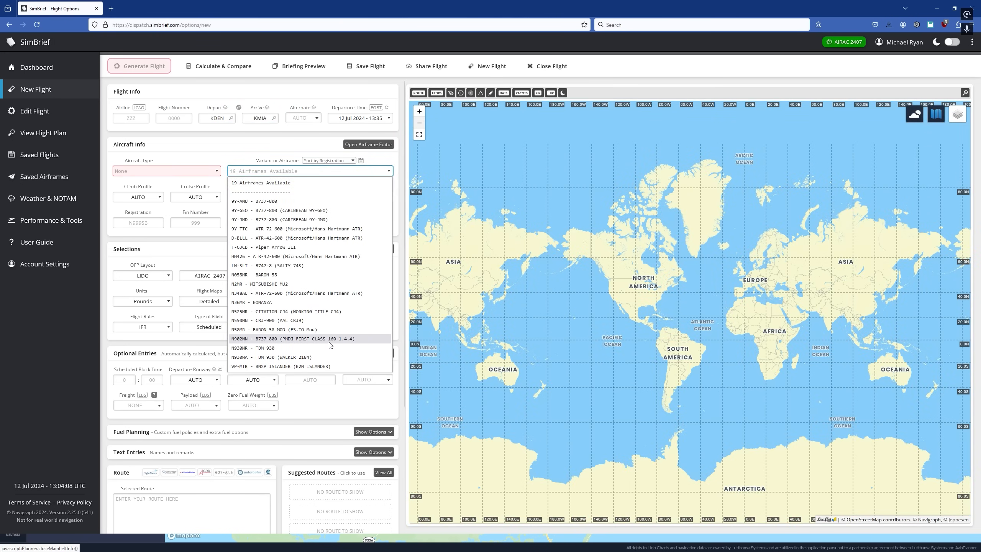
{"action": "left_click", "coordinate": [292, 338]}
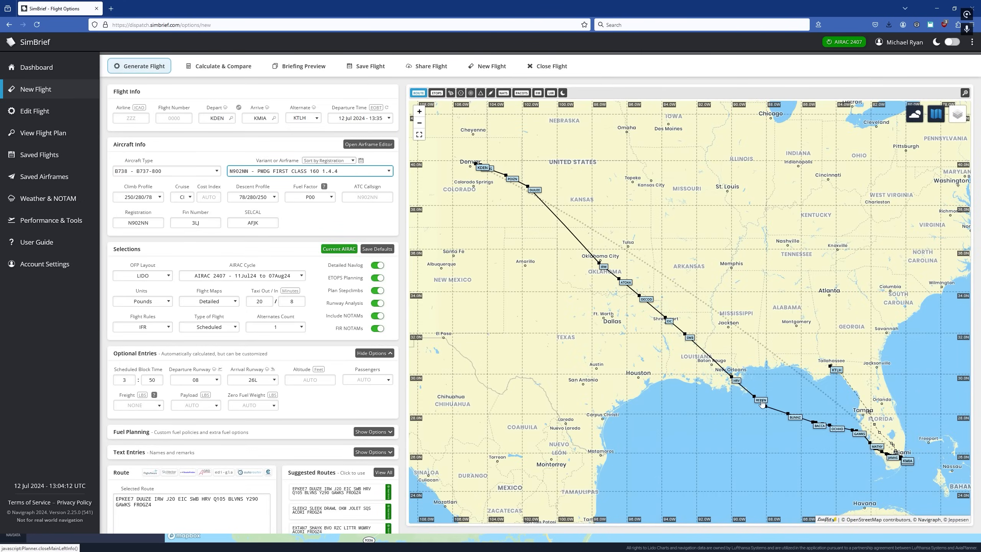
{"action": "left_click", "coordinate": [141, 65]}
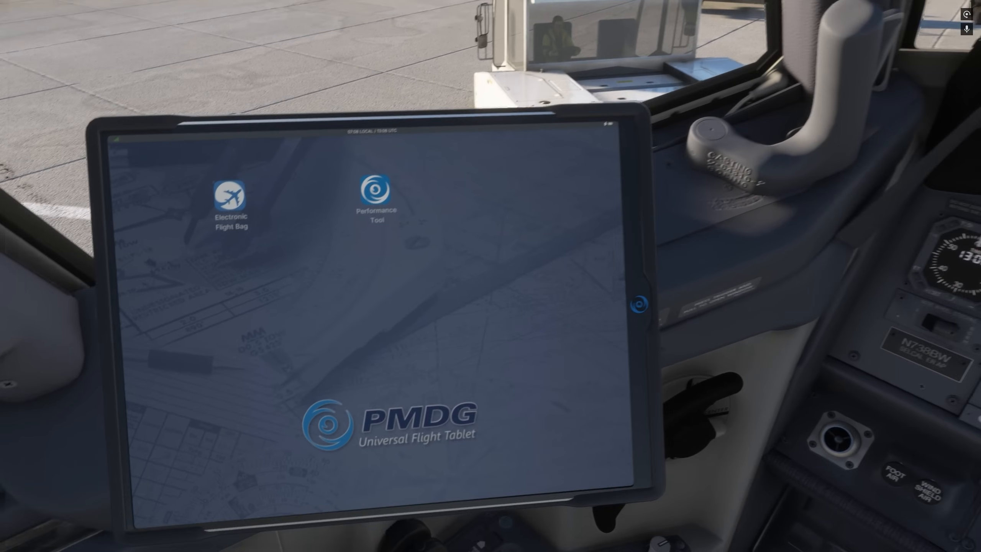
- Request the KDEN–KMIA flight data from SimBrief via the PMDG tablet's Electronic Flight Bag
{"action": "left_click", "coordinate": [229, 194]}
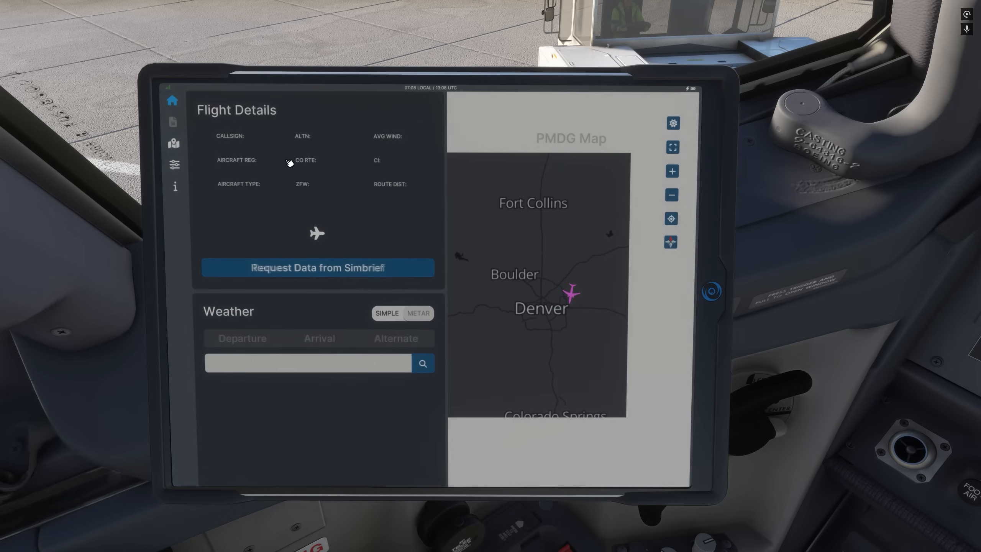
{"action": "left_click", "coordinate": [318, 267]}
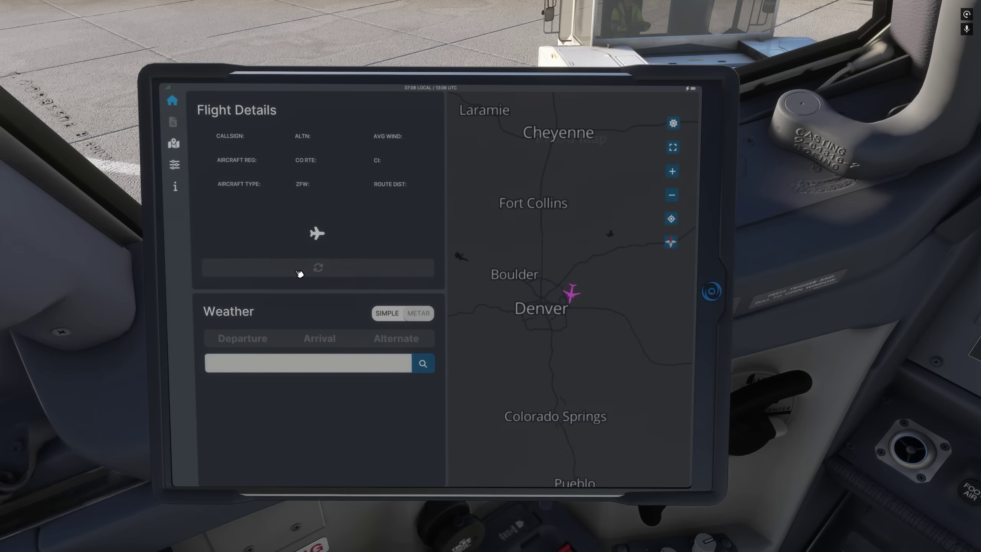
{"action": "left_click", "coordinate": [317, 267]}
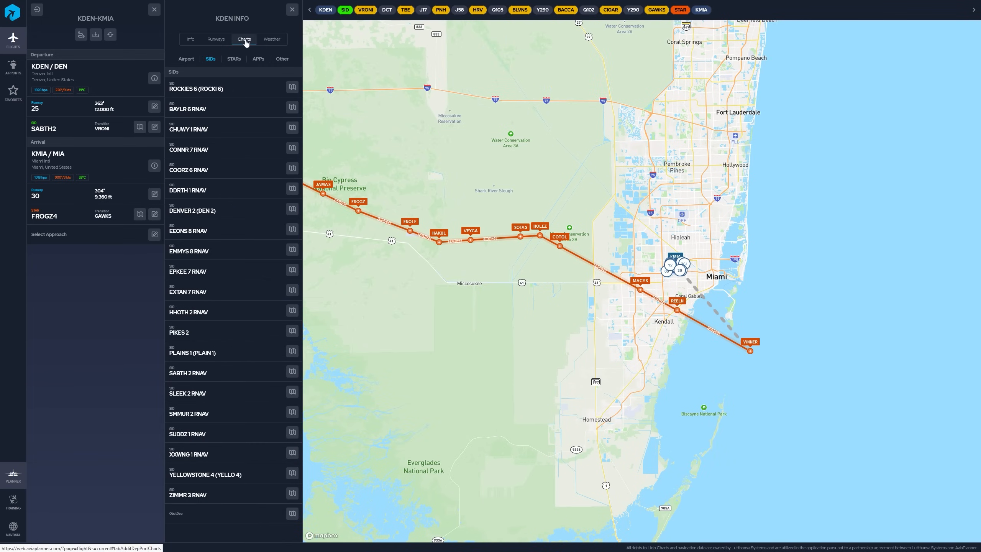
- View Denver's airport diagram chart, then the SABTH 2 RNAV departure chart
{"action": "left_click", "coordinate": [258, 58]}
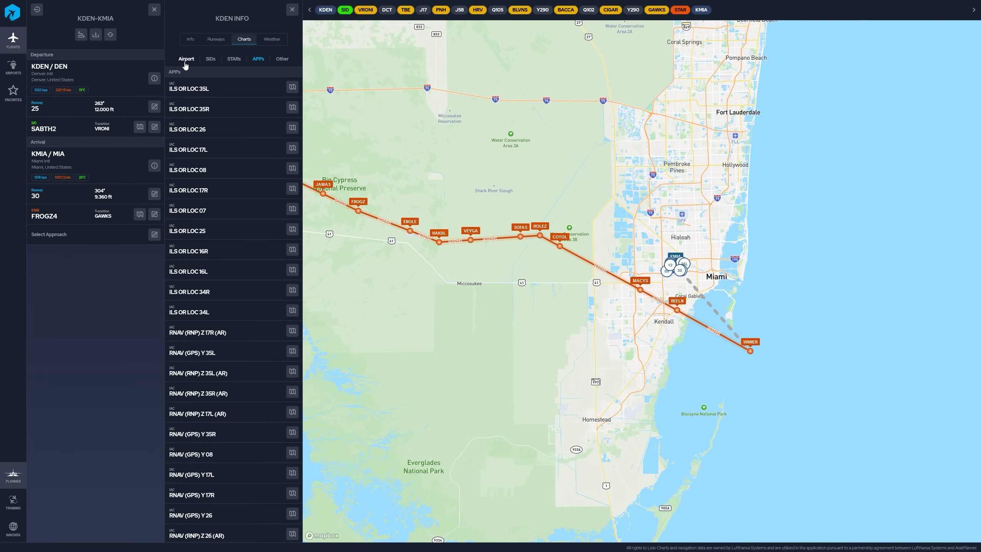
{"action": "left_click", "coordinate": [186, 58]}
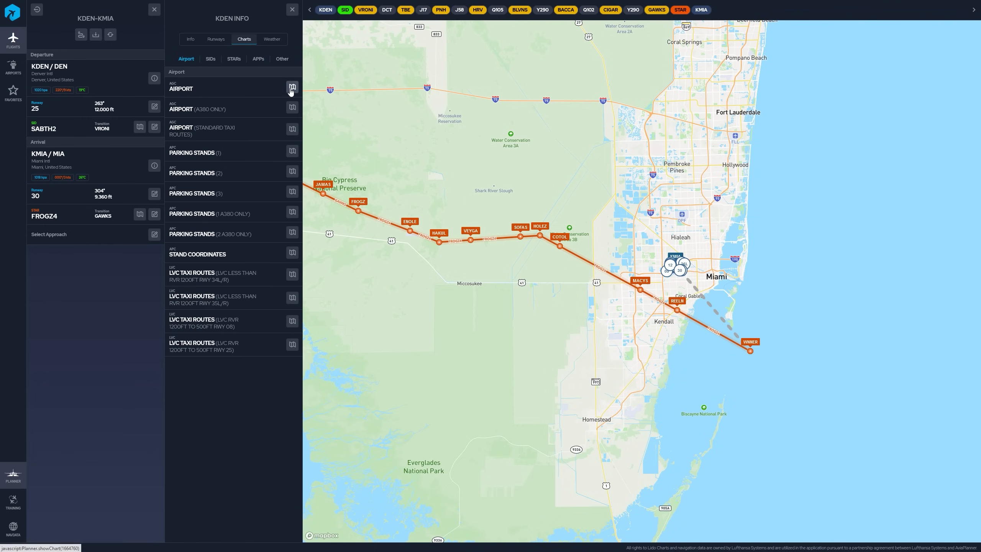
{"action": "left_click", "coordinate": [291, 87]}
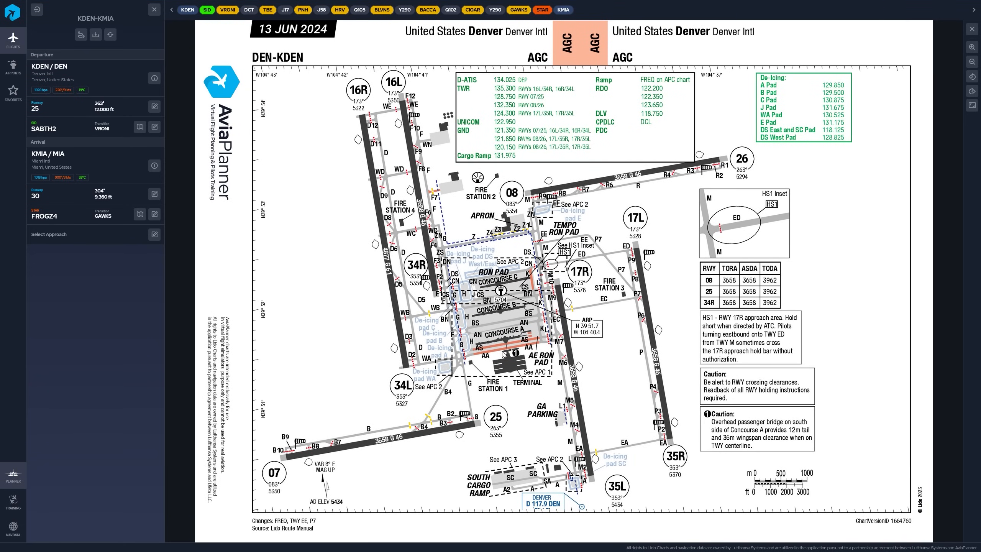
{"action": "mouse_move", "coordinate": [181, 115]}
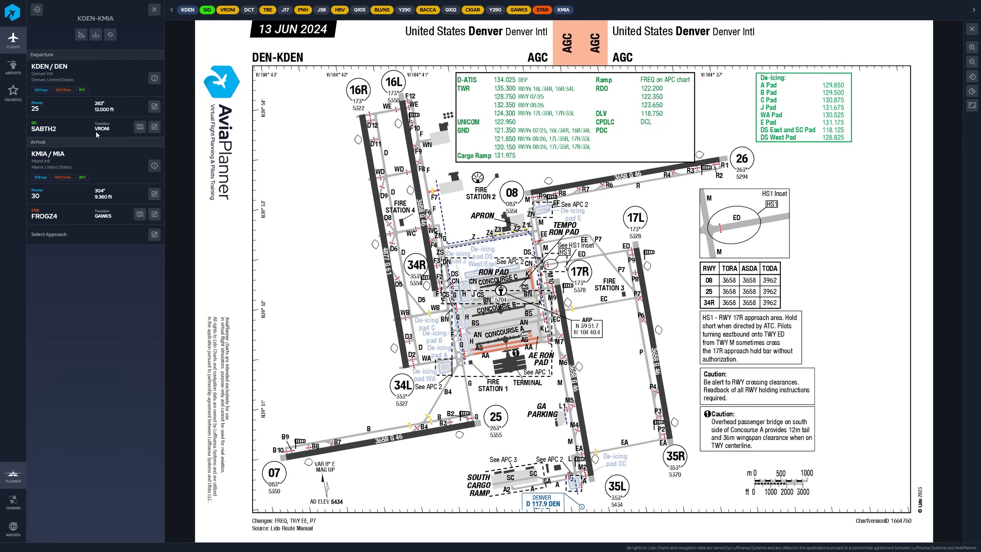
{"action": "left_click", "coordinate": [206, 10]}
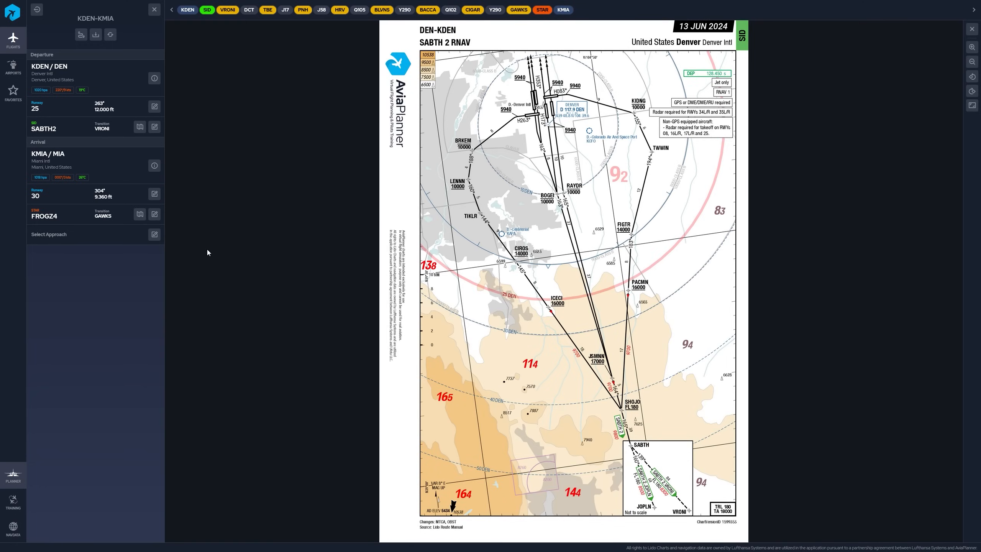
{"action": "mouse_move", "coordinate": [140, 213]}
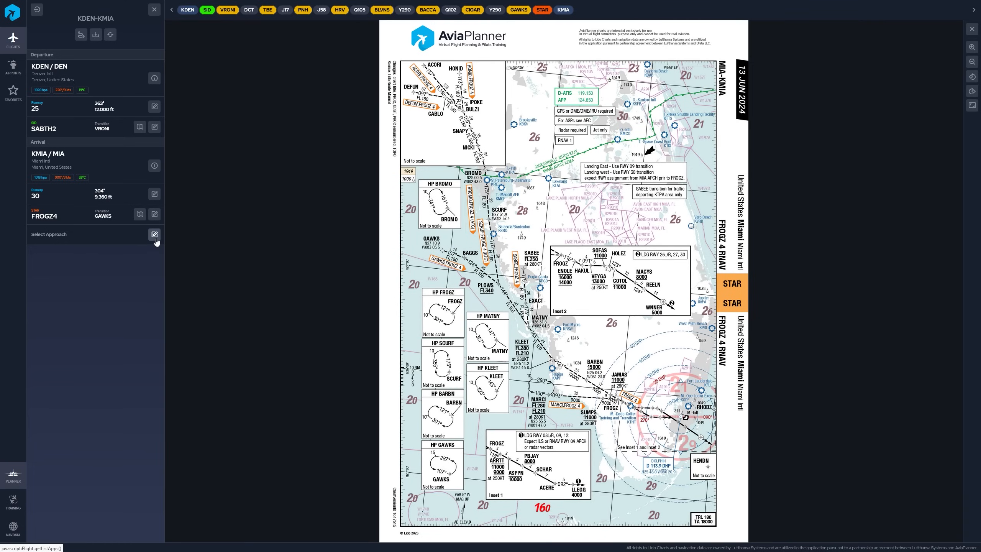
- Select the ILS 30 approach with the SHANN transition for the Miami arrival
{"action": "left_click", "coordinate": [154, 234]}
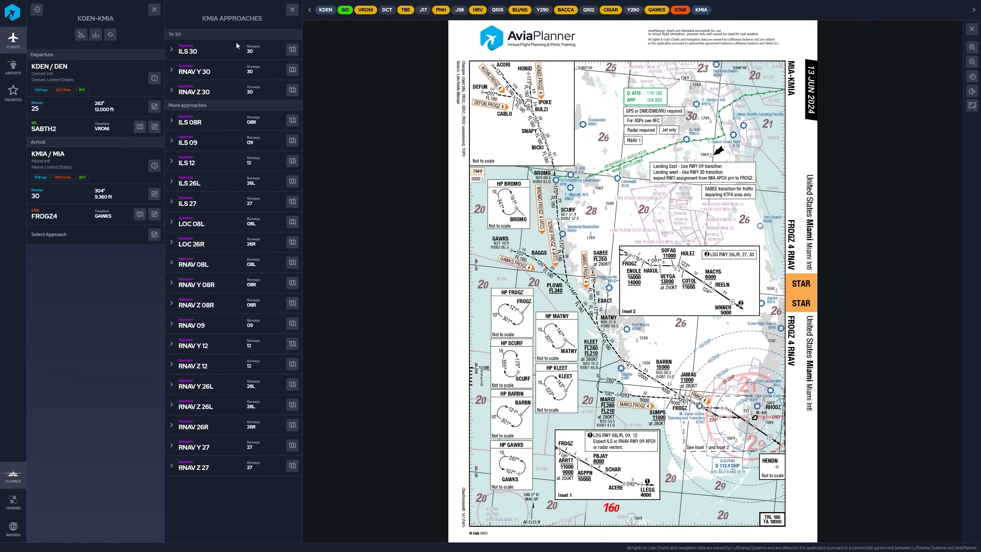
{"action": "left_click", "coordinate": [171, 49]}
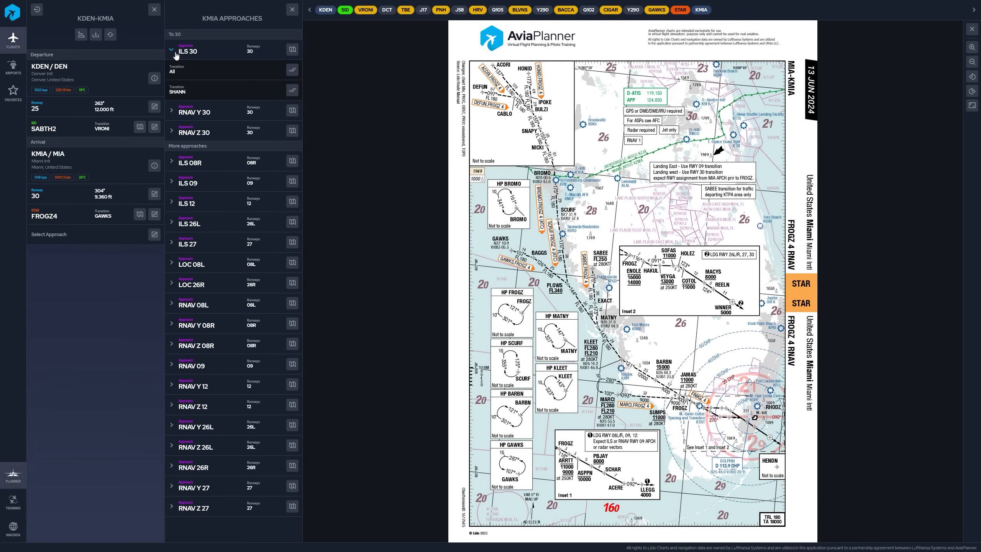
{"action": "left_click", "coordinate": [188, 50]}
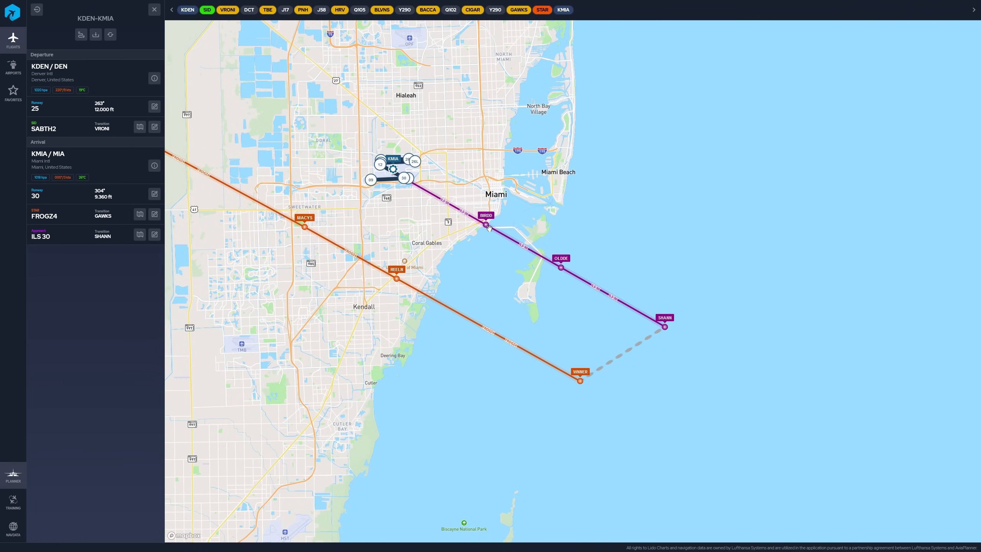
{"action": "mouse_move", "coordinate": [545, 297]}
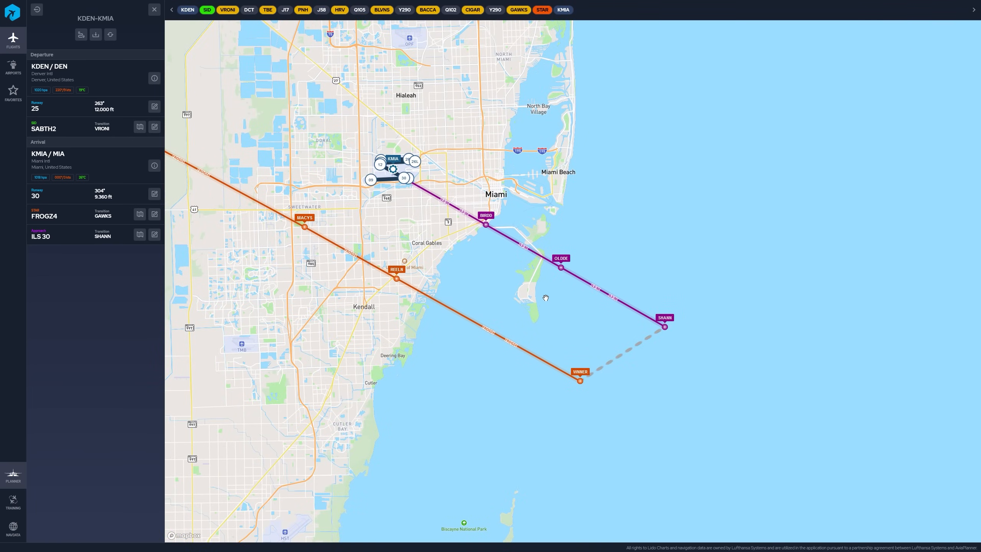